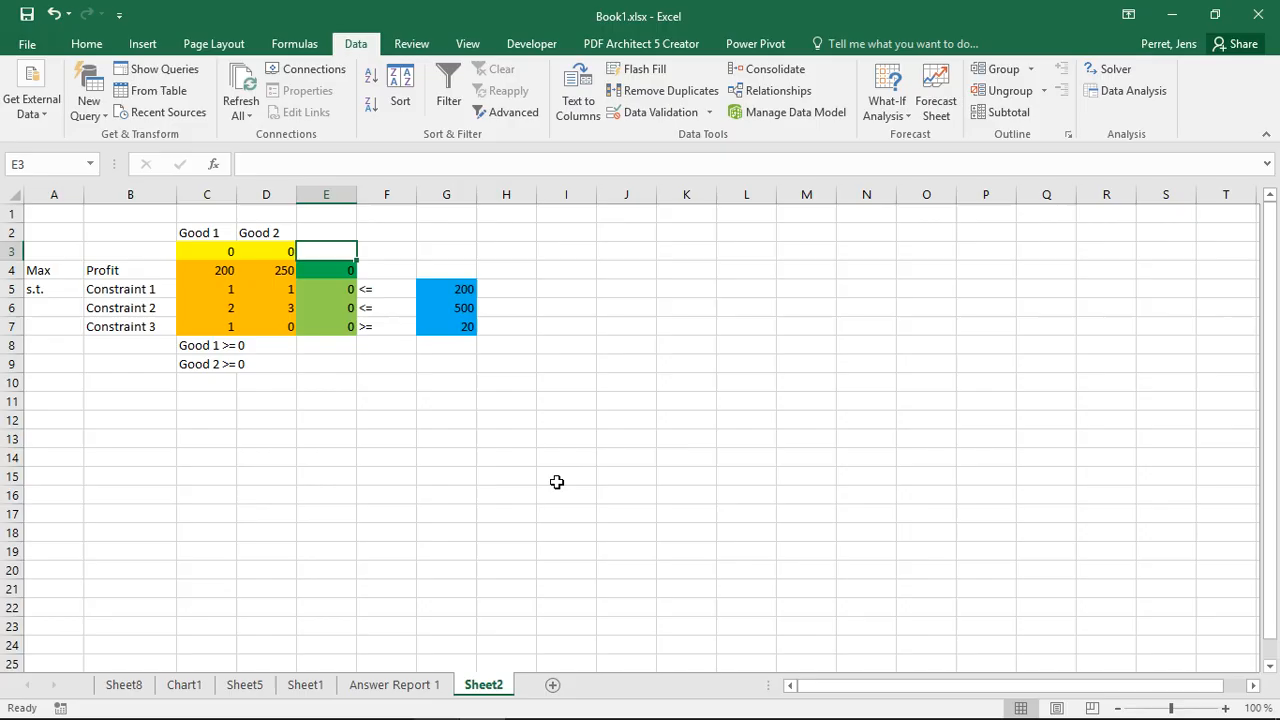
mouse_move(356, 398)
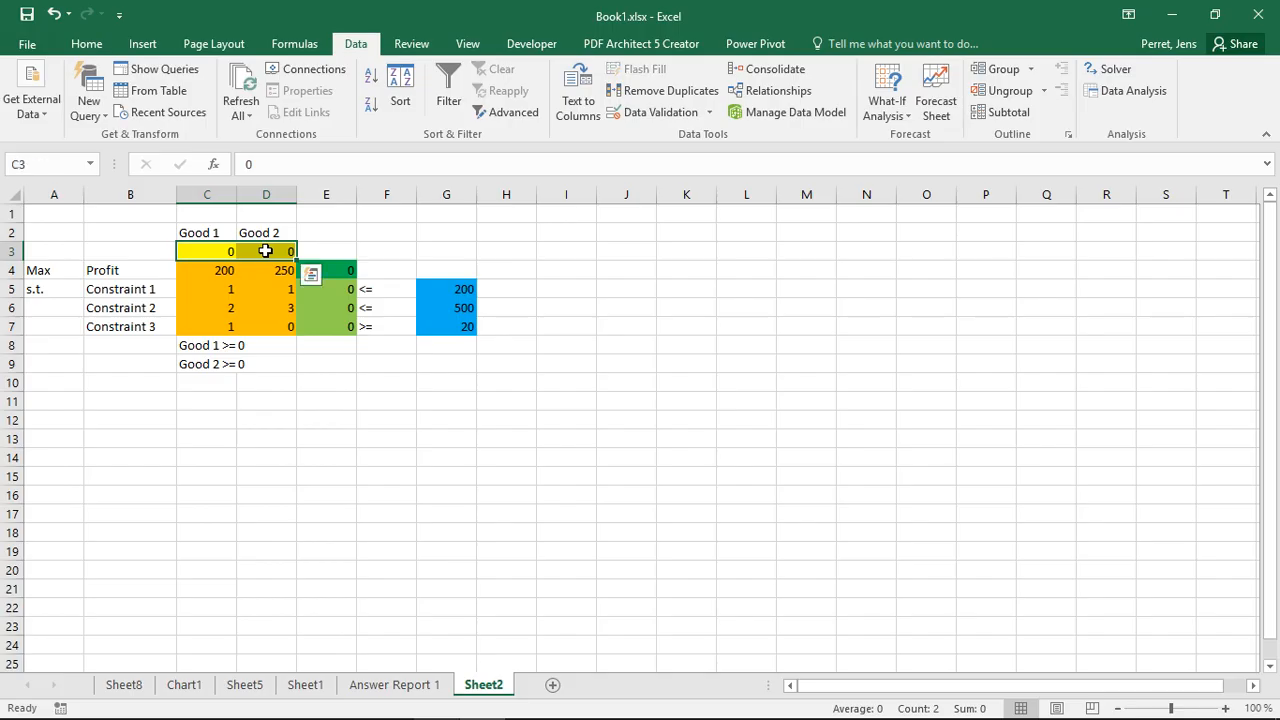
mouse_move(222, 352)
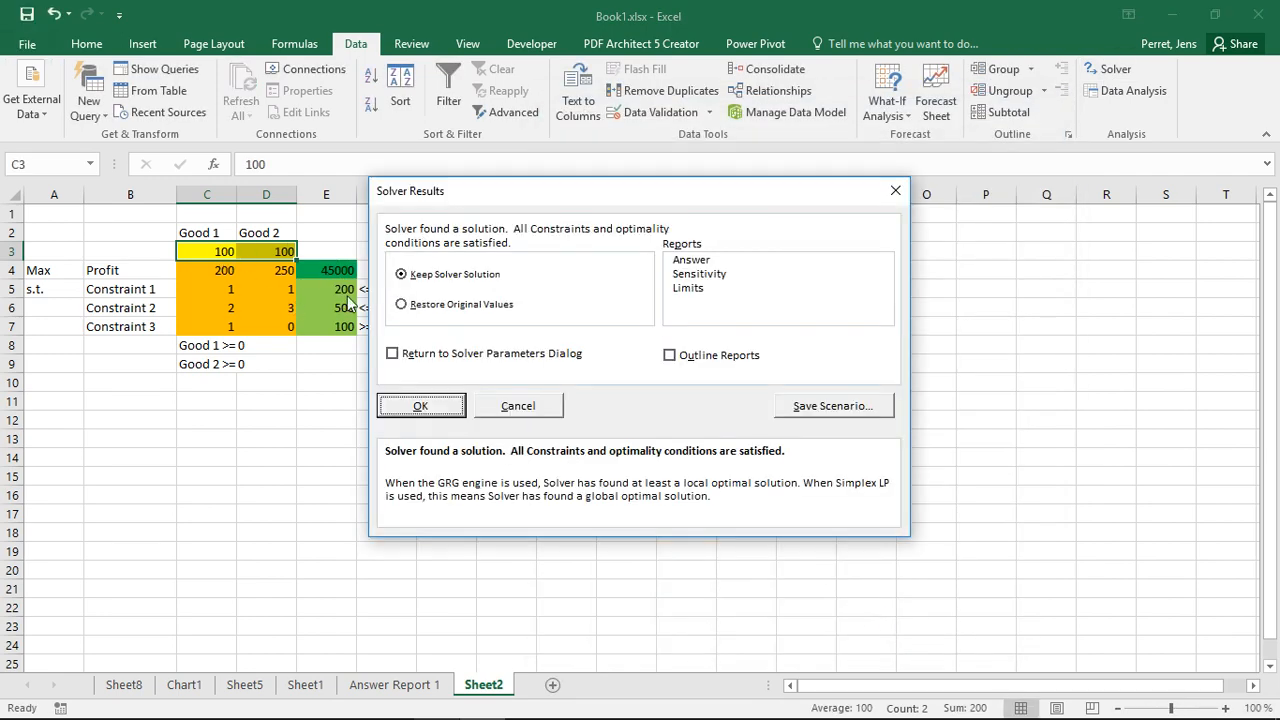
- Keep the Solver solution of 100 units each with profit 45000 in the sheet
left_click(420, 404)
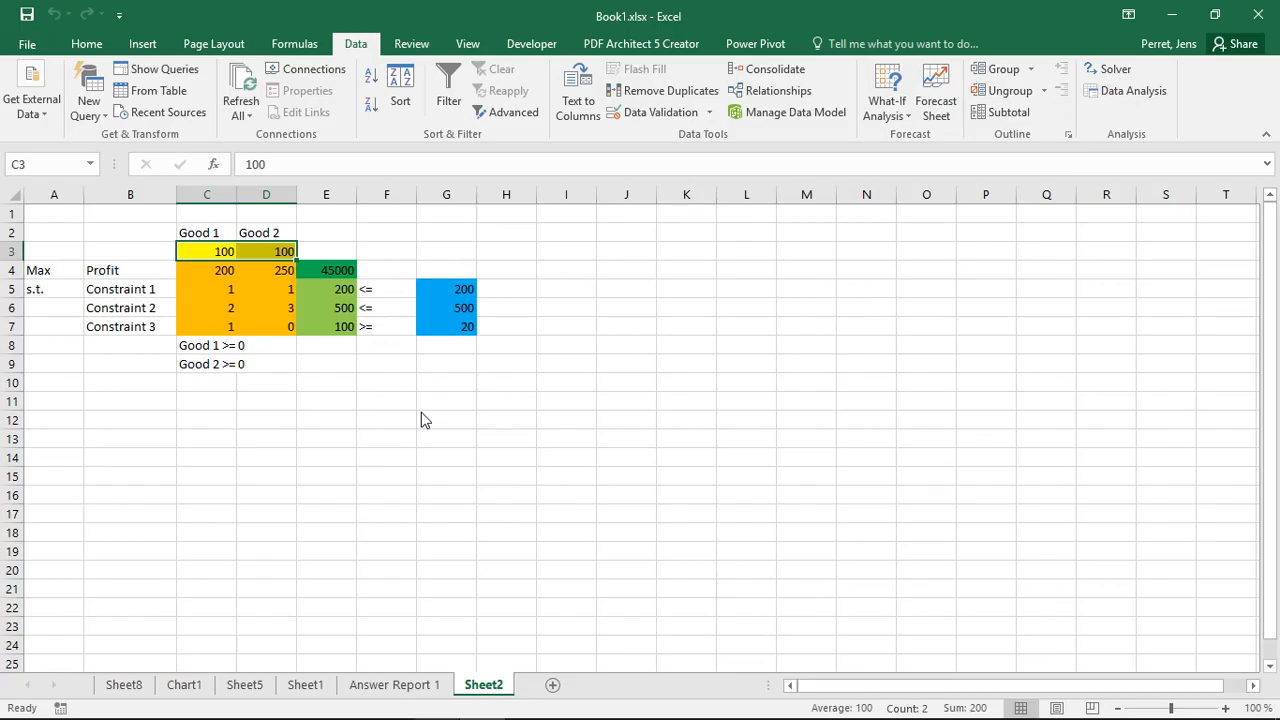
- Set Good 2's Constraint 2 coefficient to 3.5 and re-solve, keeping 133.33 and 66.67 units
left_click(386, 400)
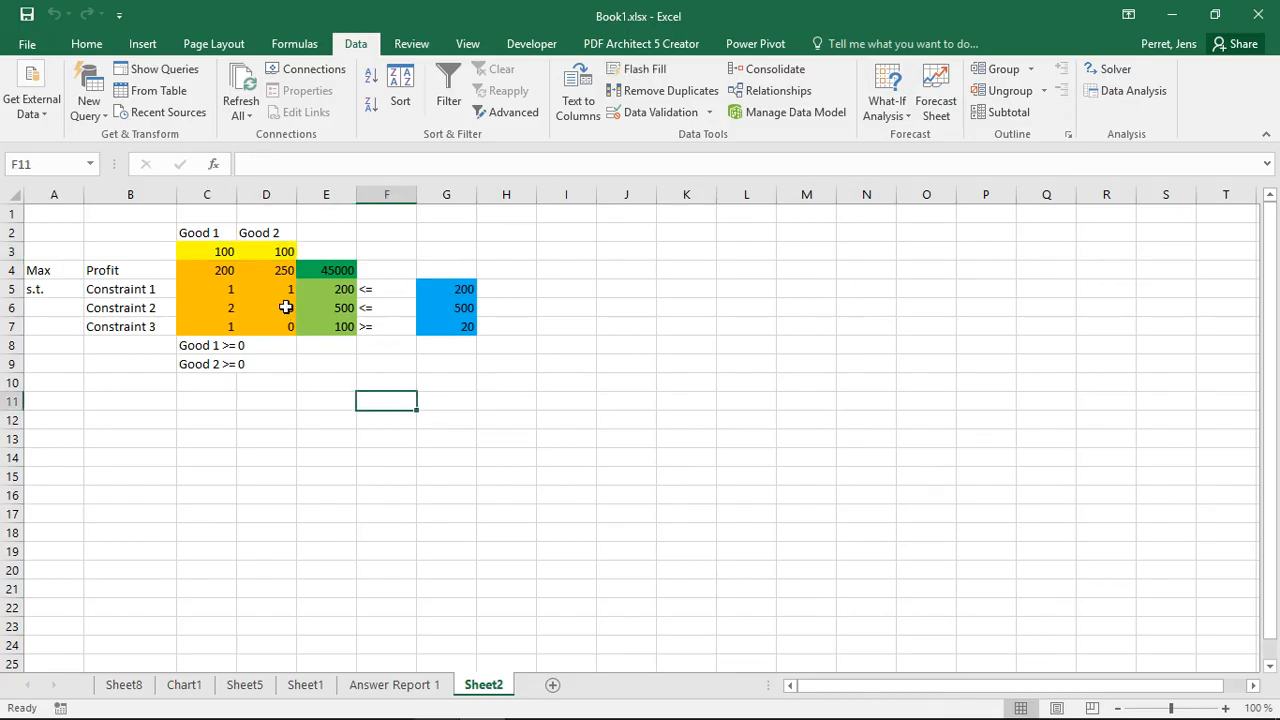
type("3.5")
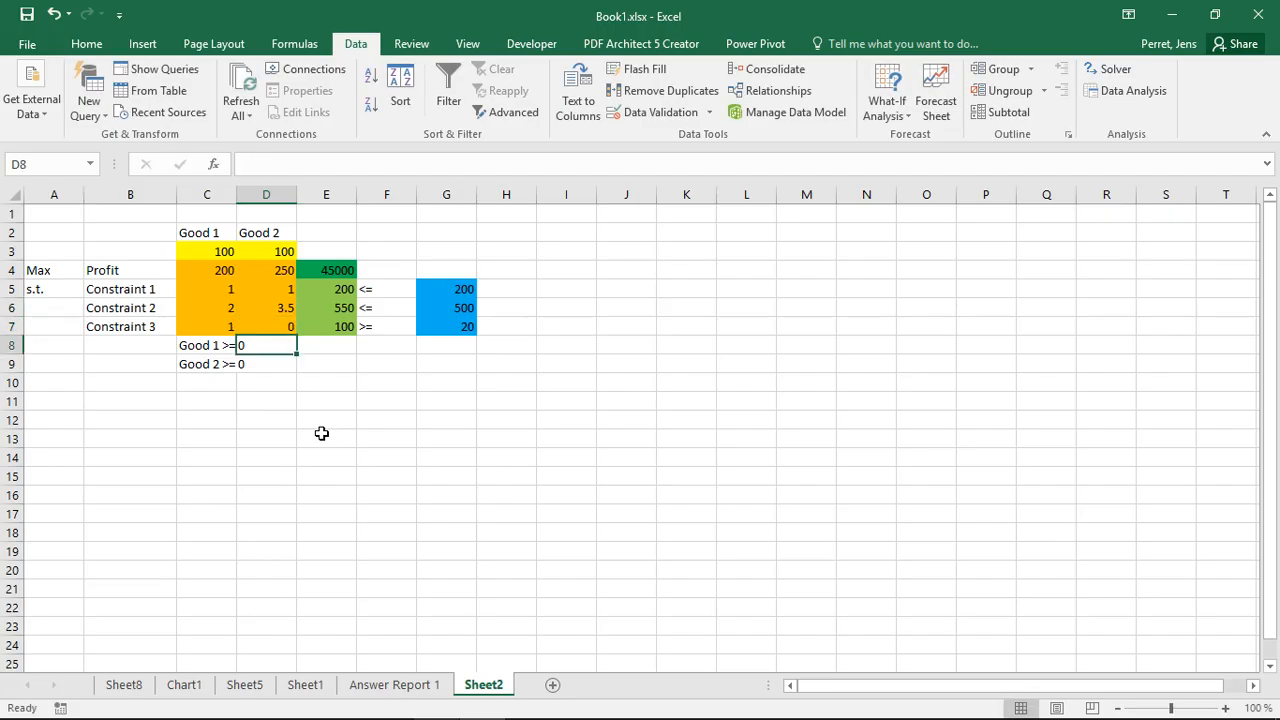
left_click(326, 438)
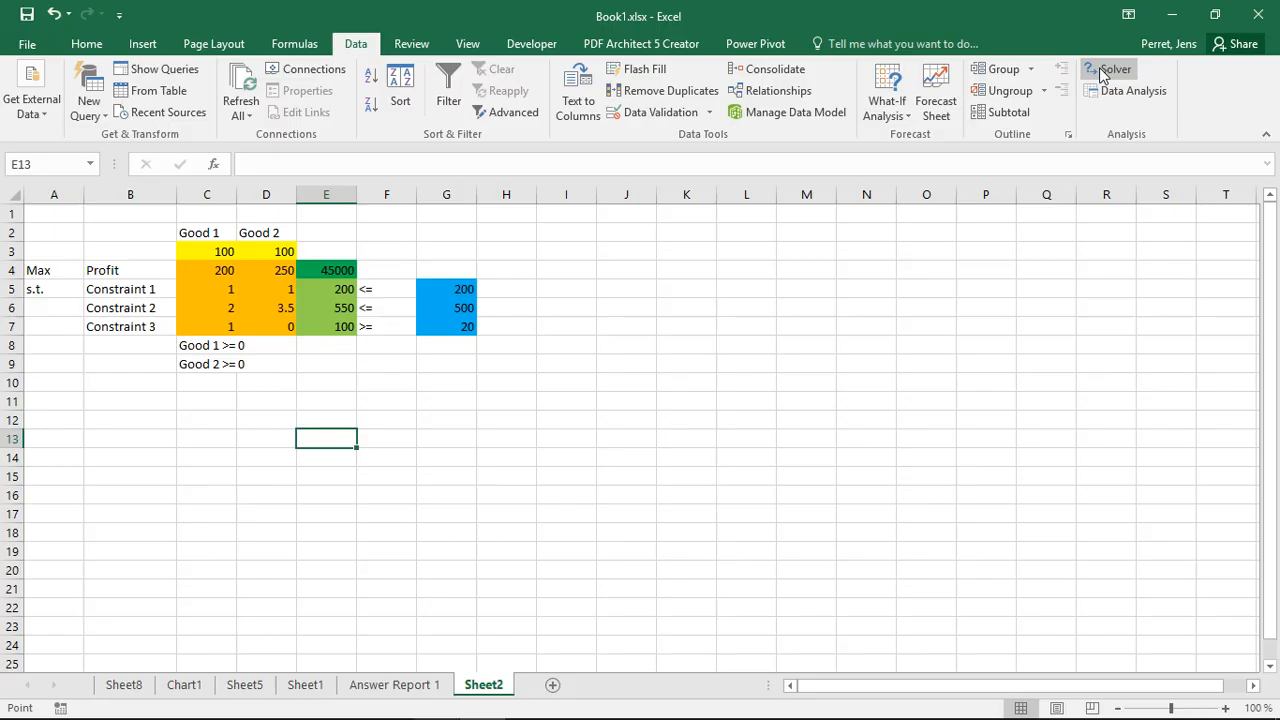
left_click(1108, 68)
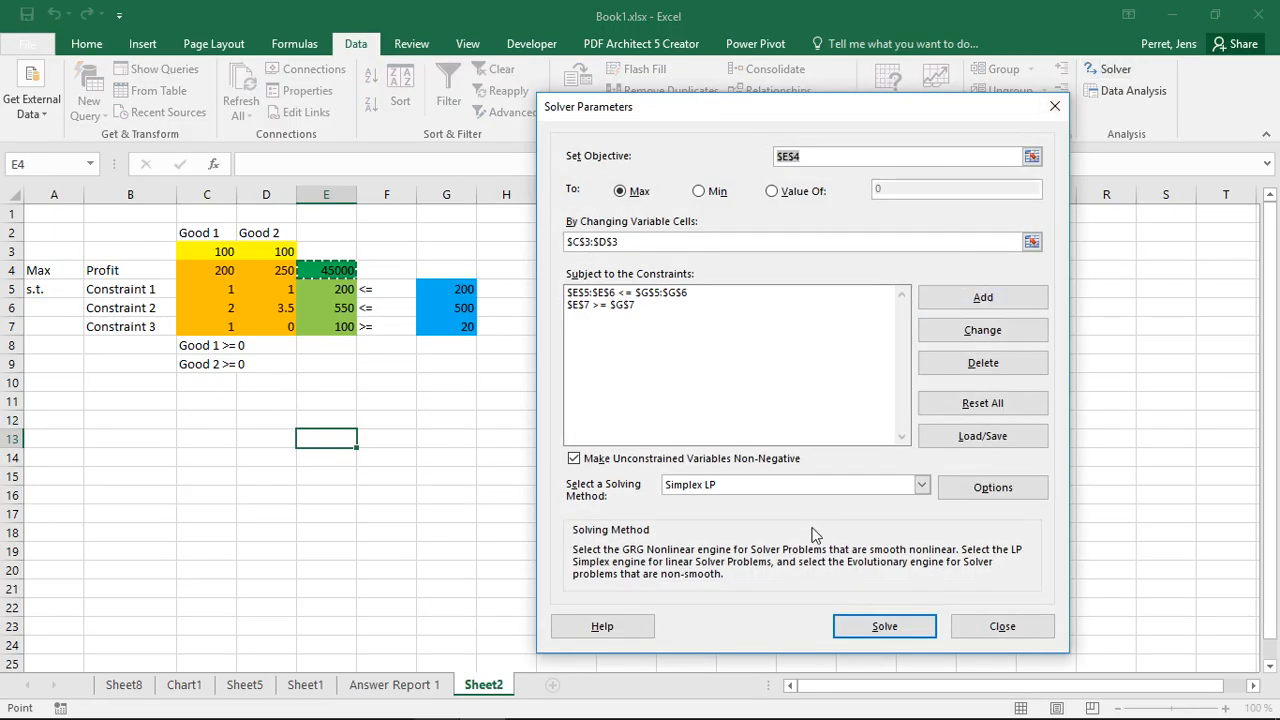
left_click(884, 626)
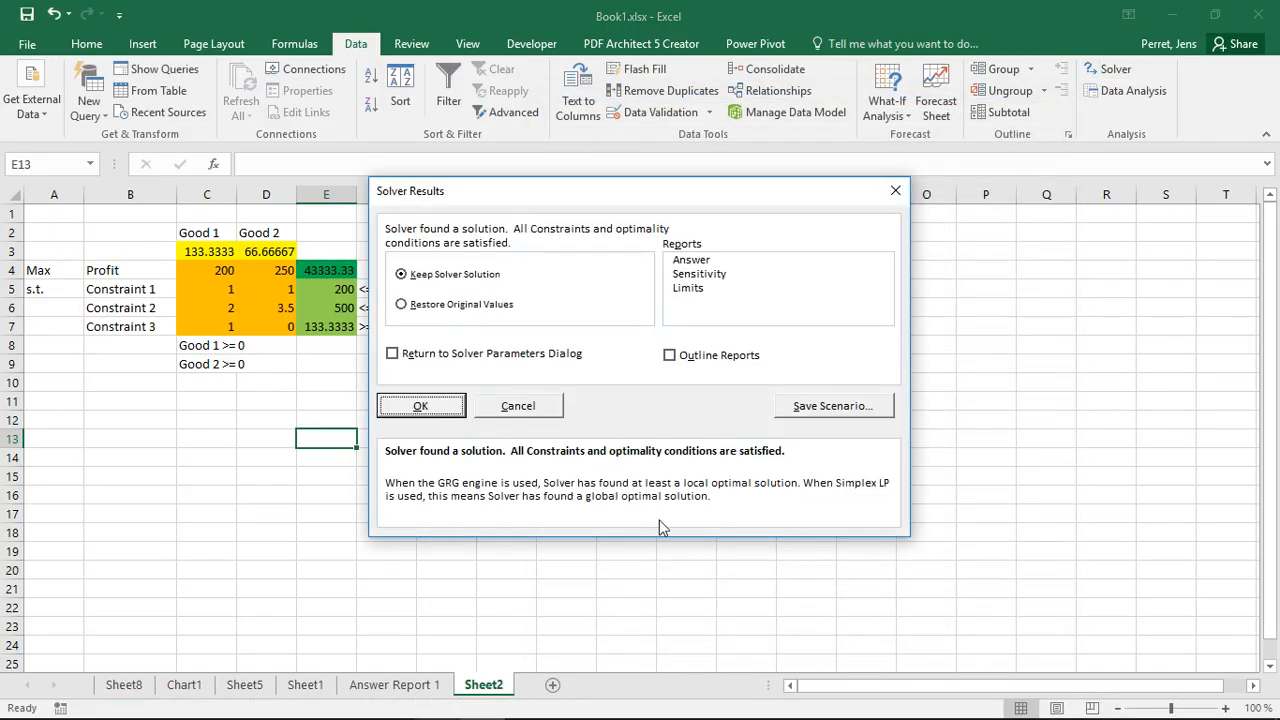
left_click(420, 404)
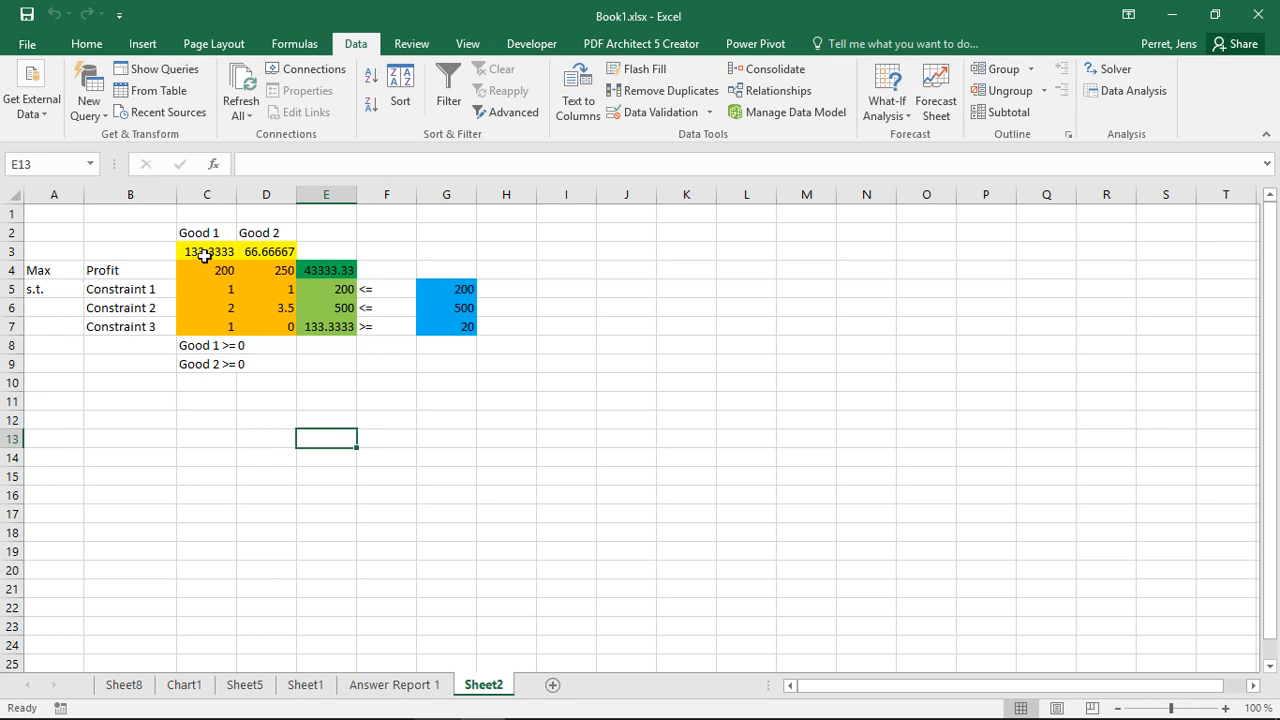
- Enter rounded quantities for Good 1 and check Constraint 2 against its 500 limit
left_click(208, 252)
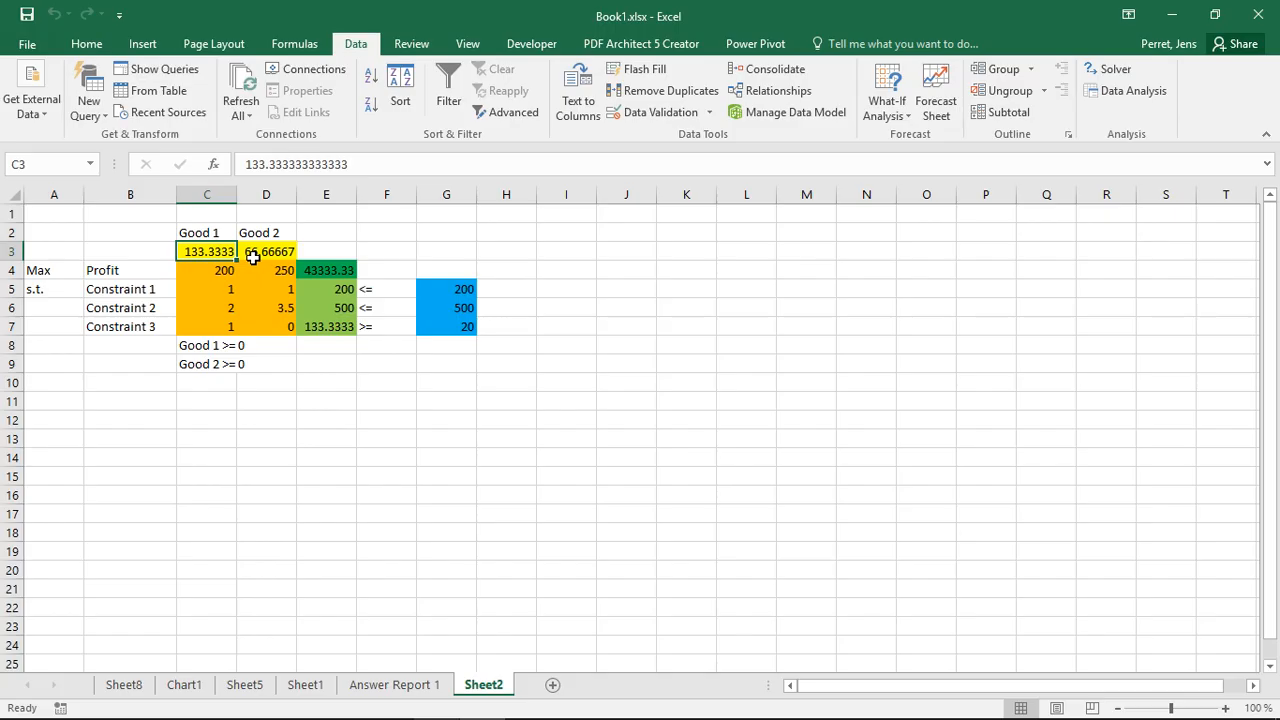
type("133")
left_click(266, 250)
type("67")
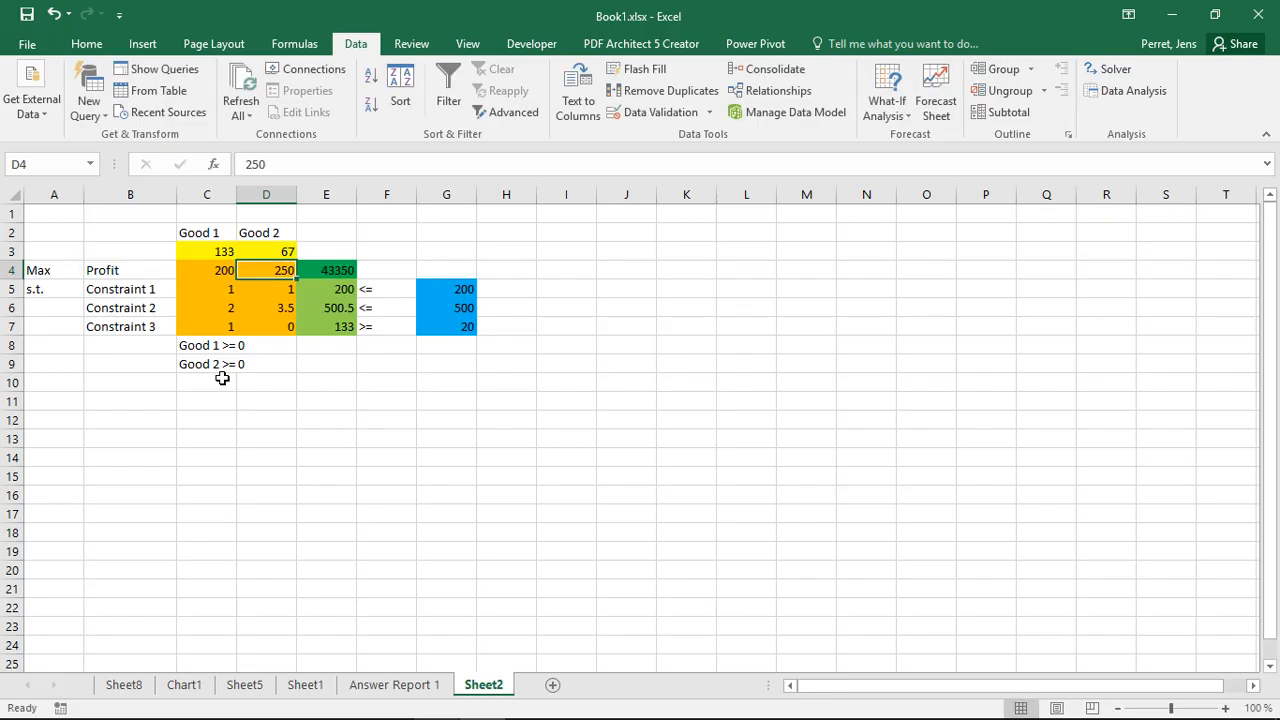
mouse_move(348, 308)
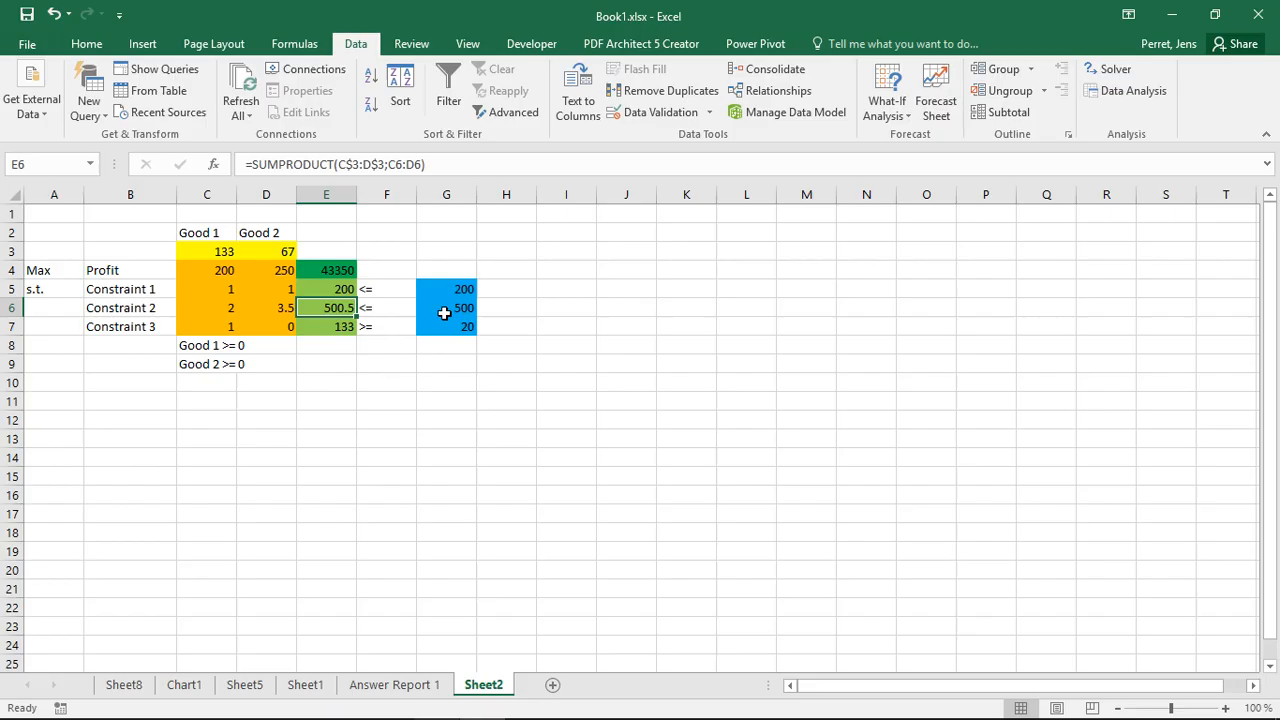
left_click(446, 308)
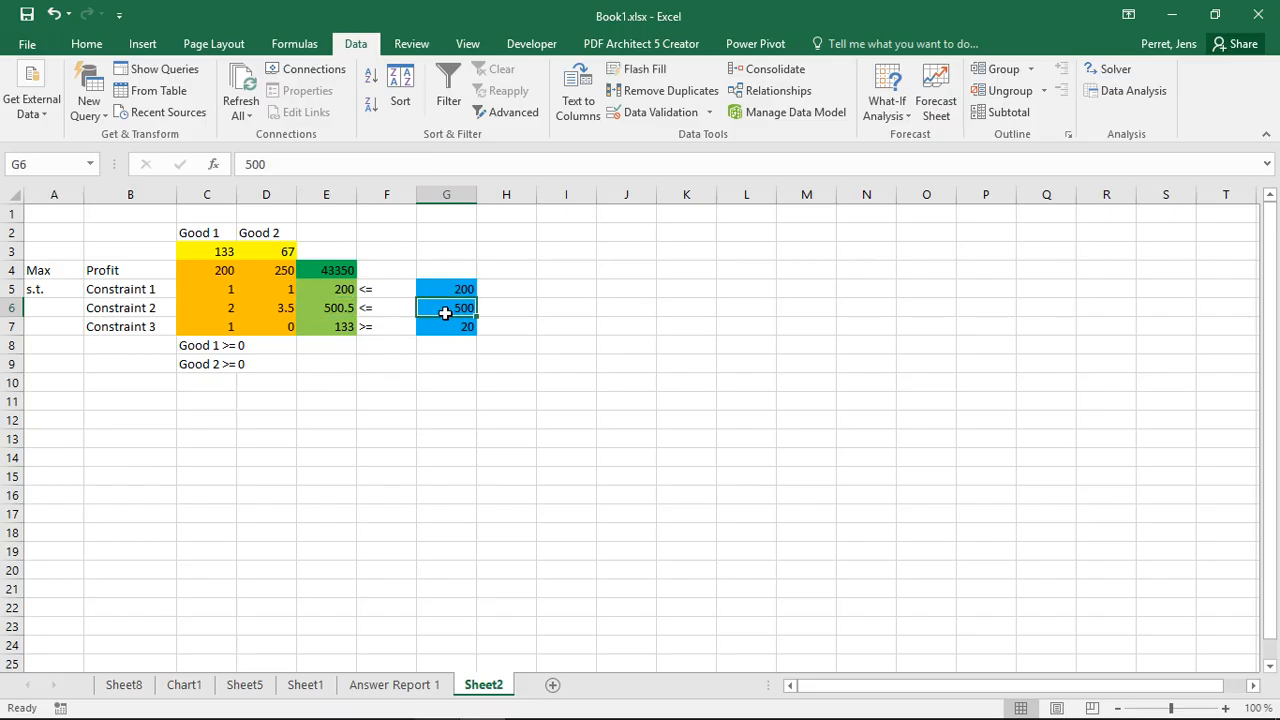
mouse_move(244, 260)
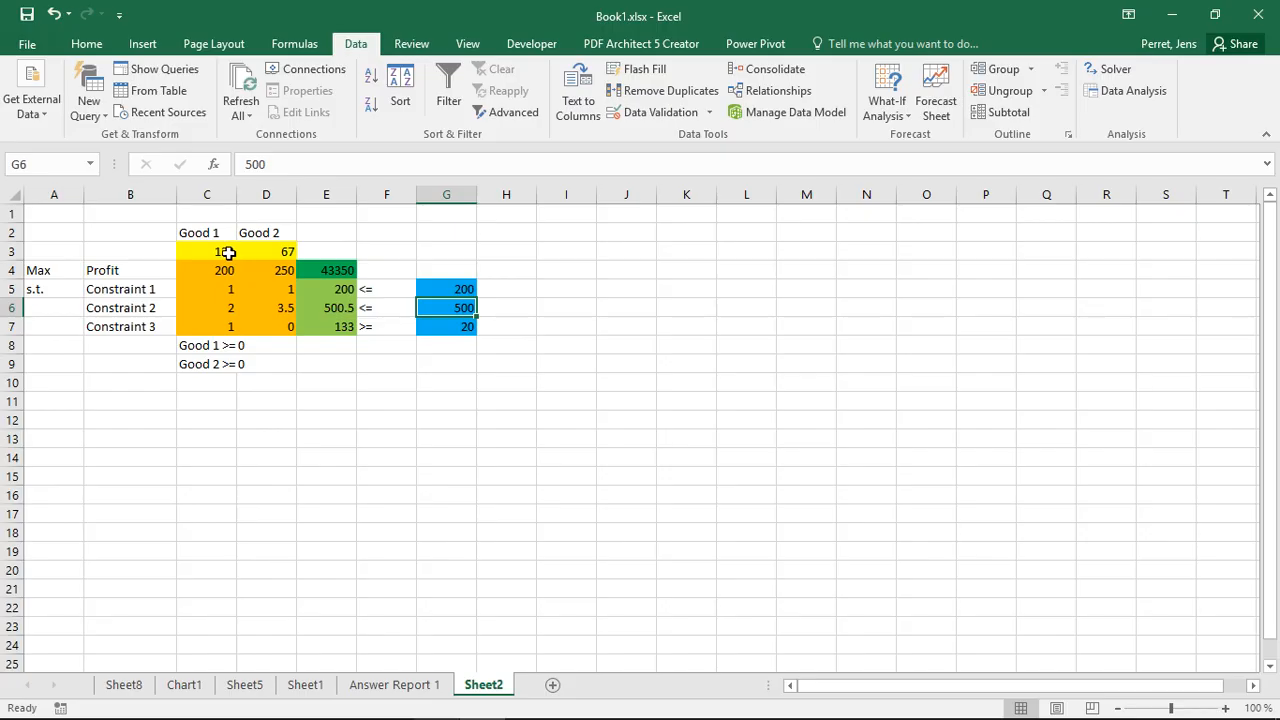
left_click(208, 252)
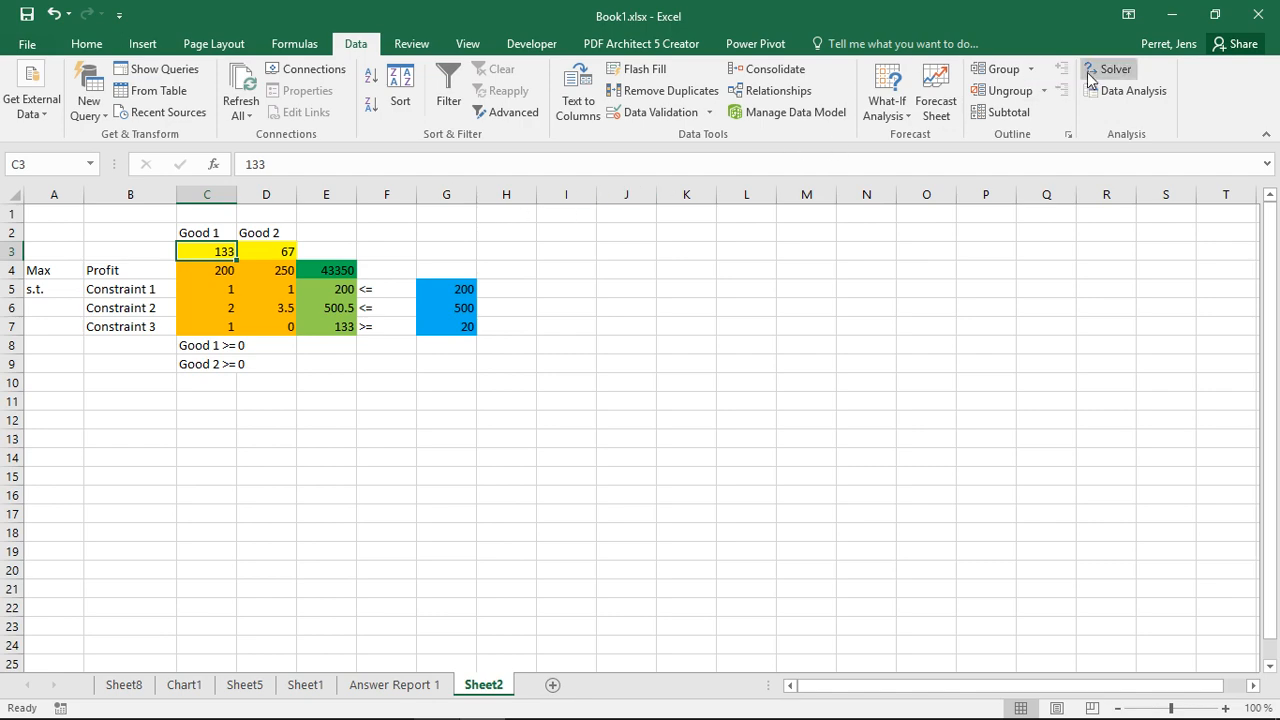
- Reopen Solver Parameters and start adding a new constraint
left_click(1108, 68)
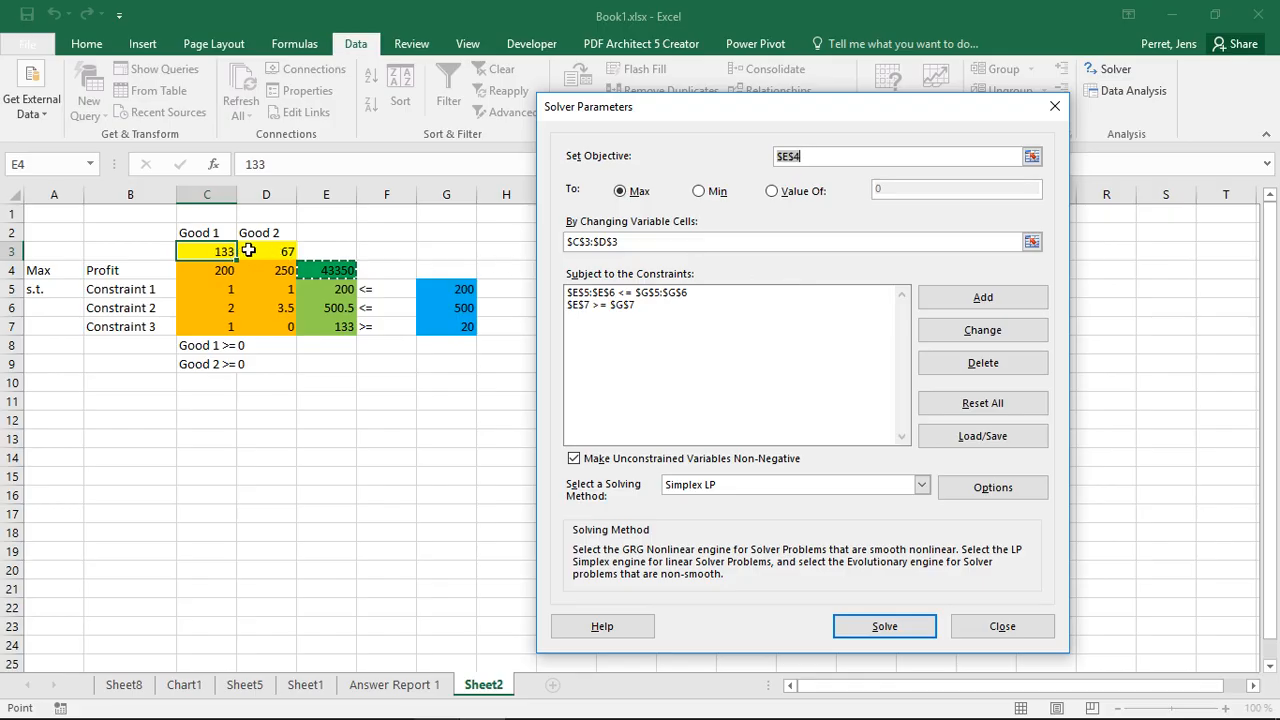
mouse_move(460, 248)
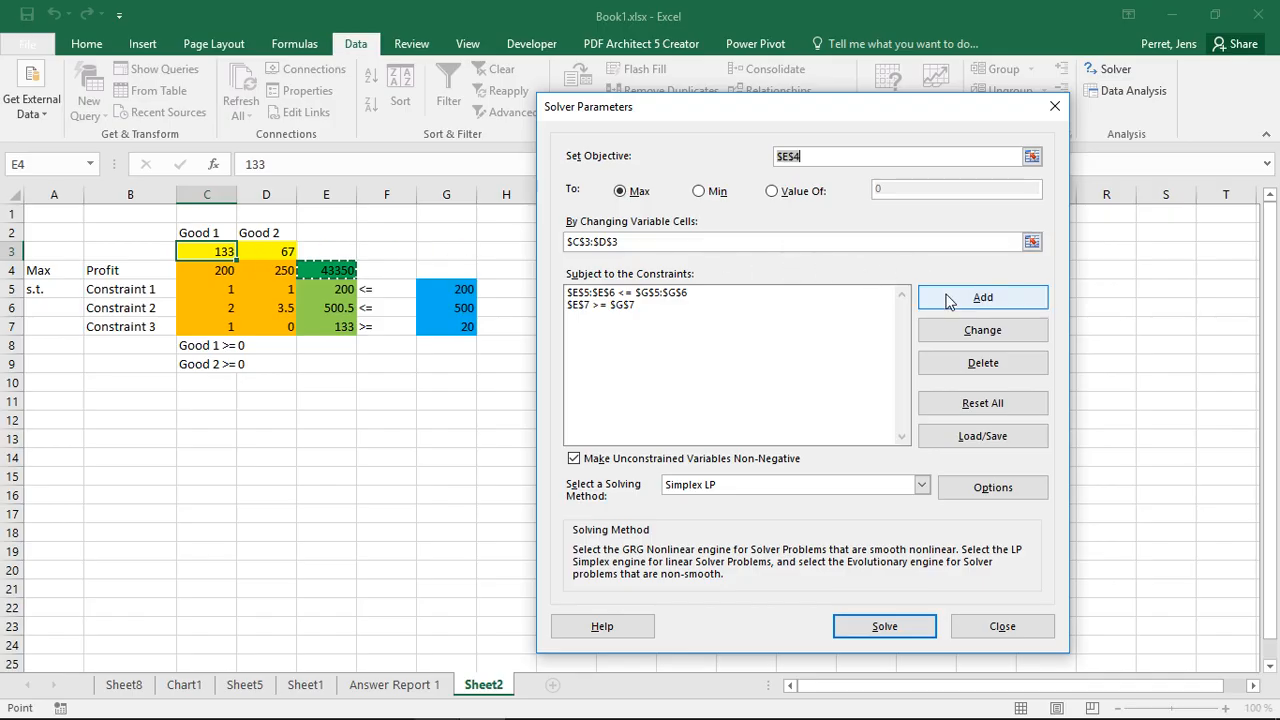
left_click(982, 296)
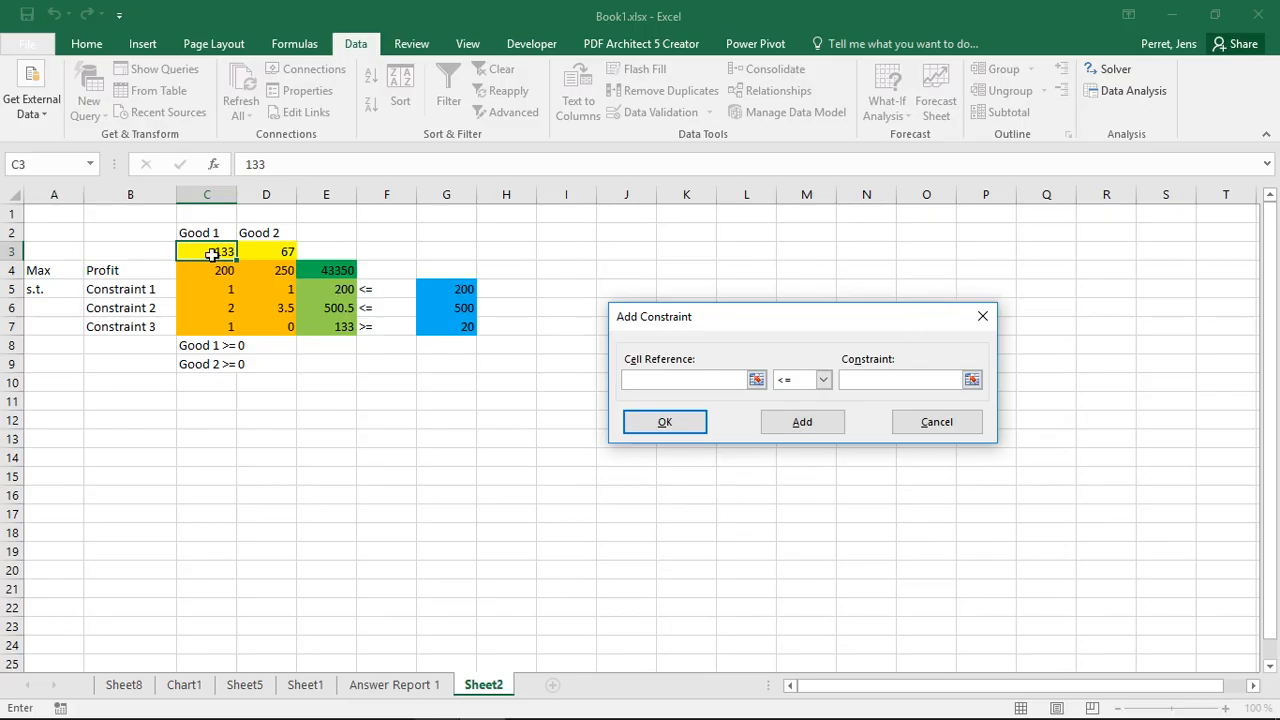
- Constrain quantity cells C3:D3 to integer values and confirm
left_click_drag(208, 252, 266, 252)
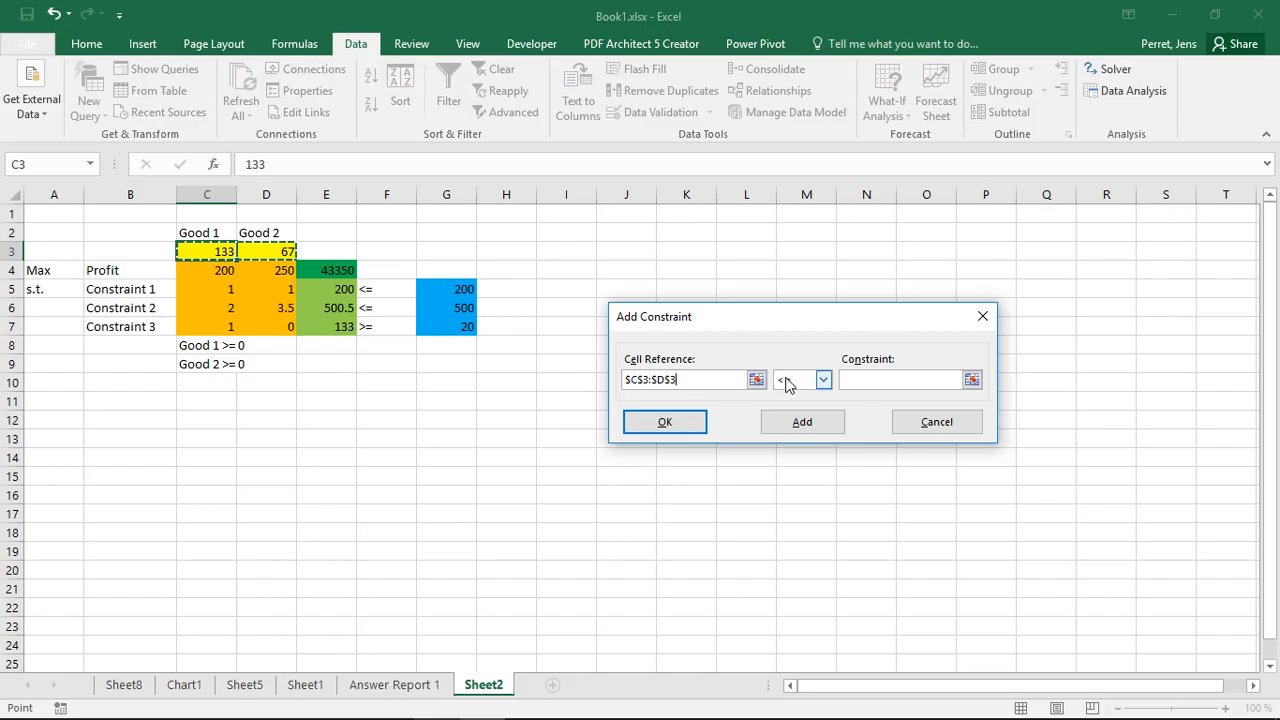
left_click(824, 380)
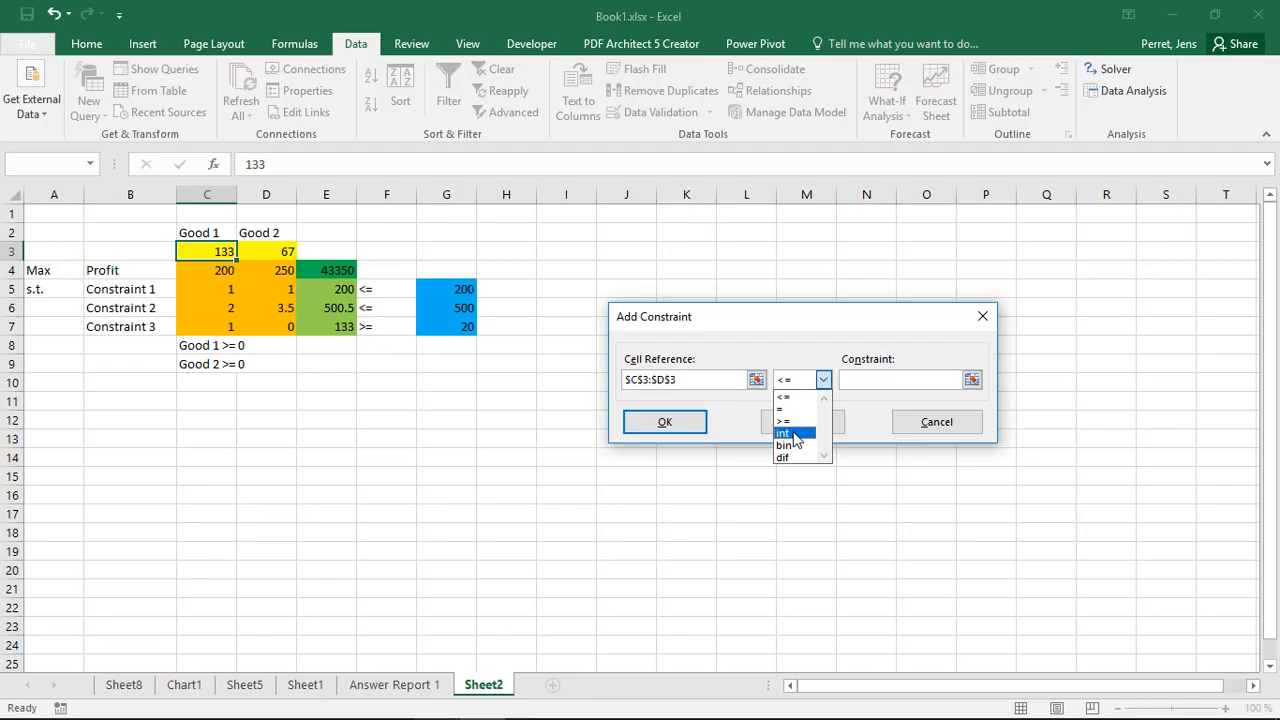
mouse_move(784, 444)
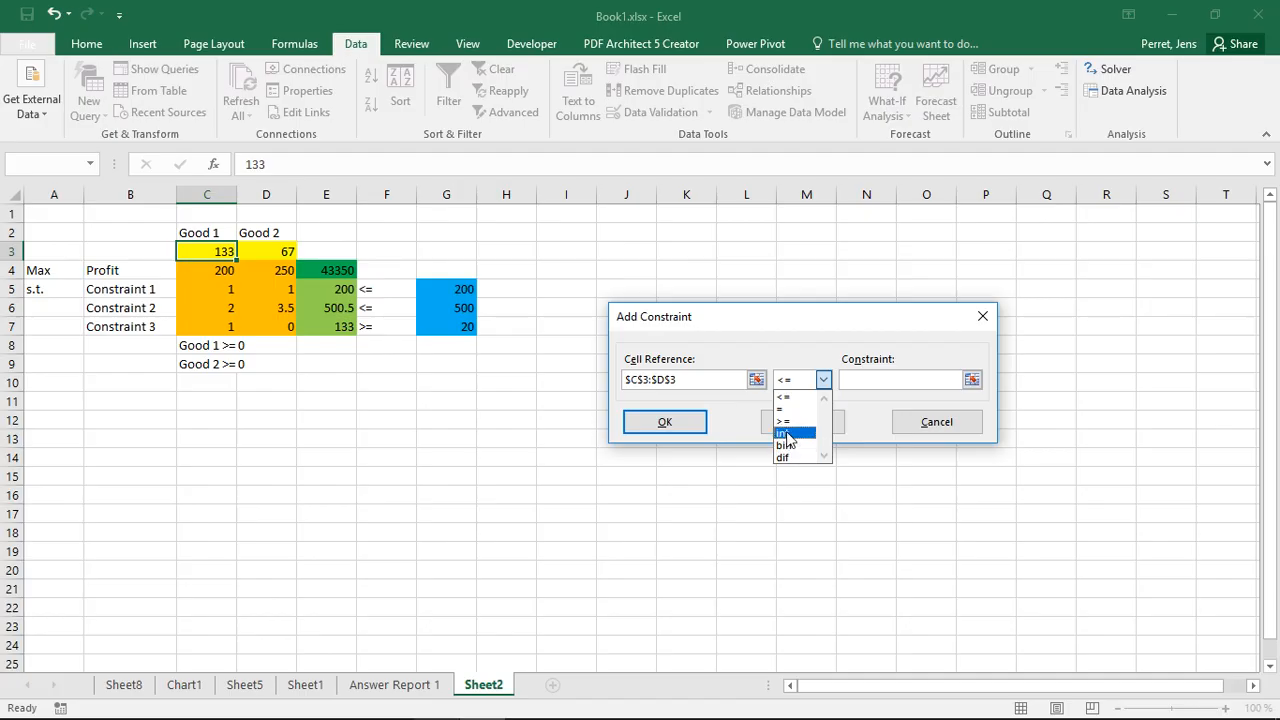
left_click(784, 432)
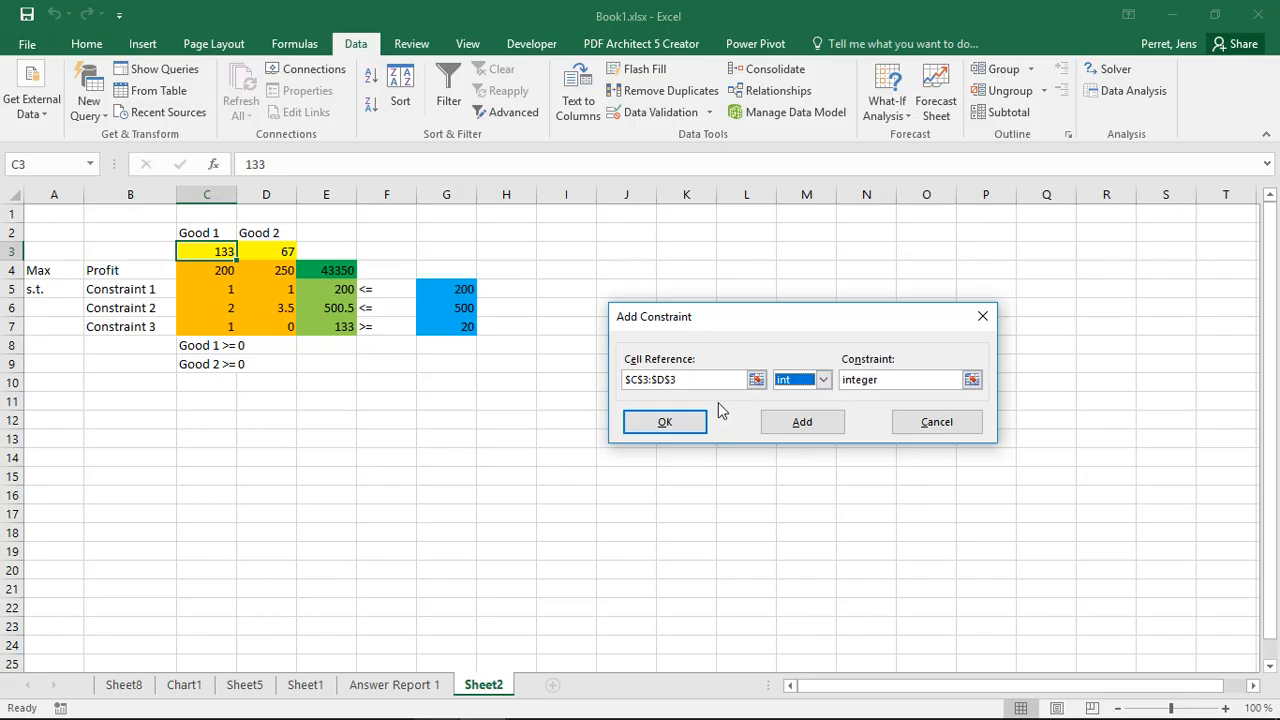
left_click(664, 420)
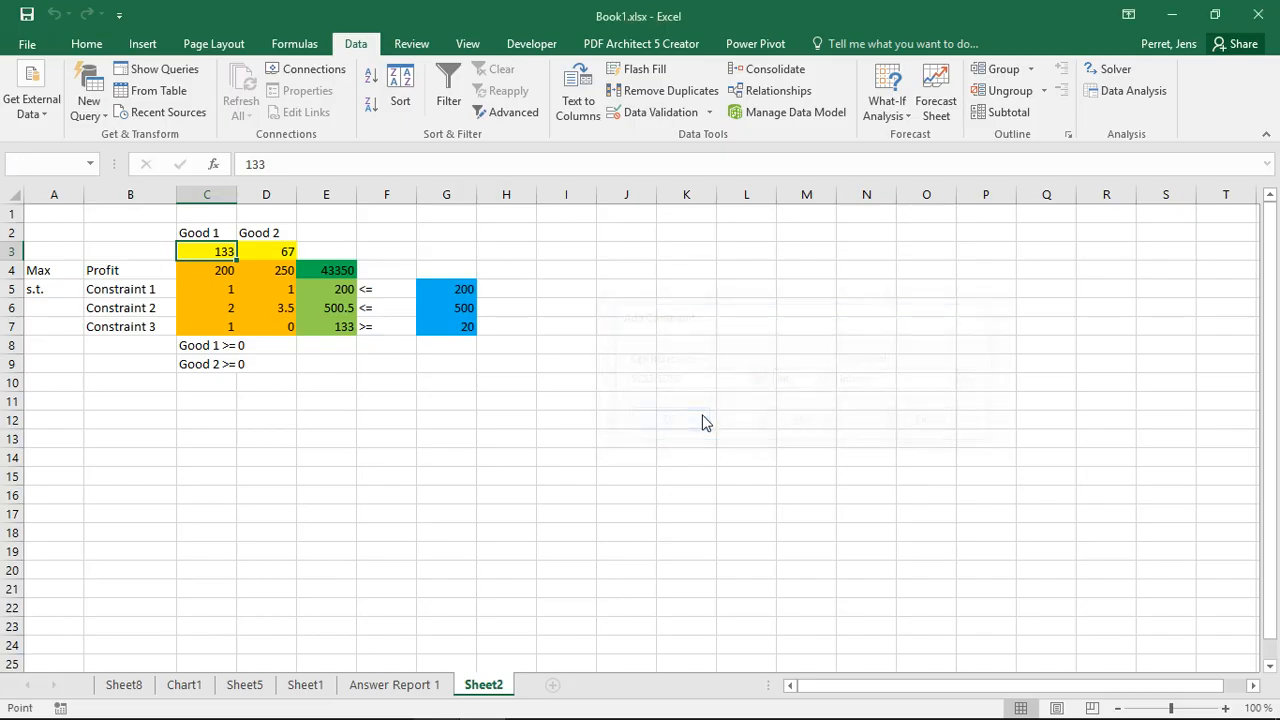
- Solve the integer model and keep 134 and 66 units with profit 43300
left_click(1114, 68)
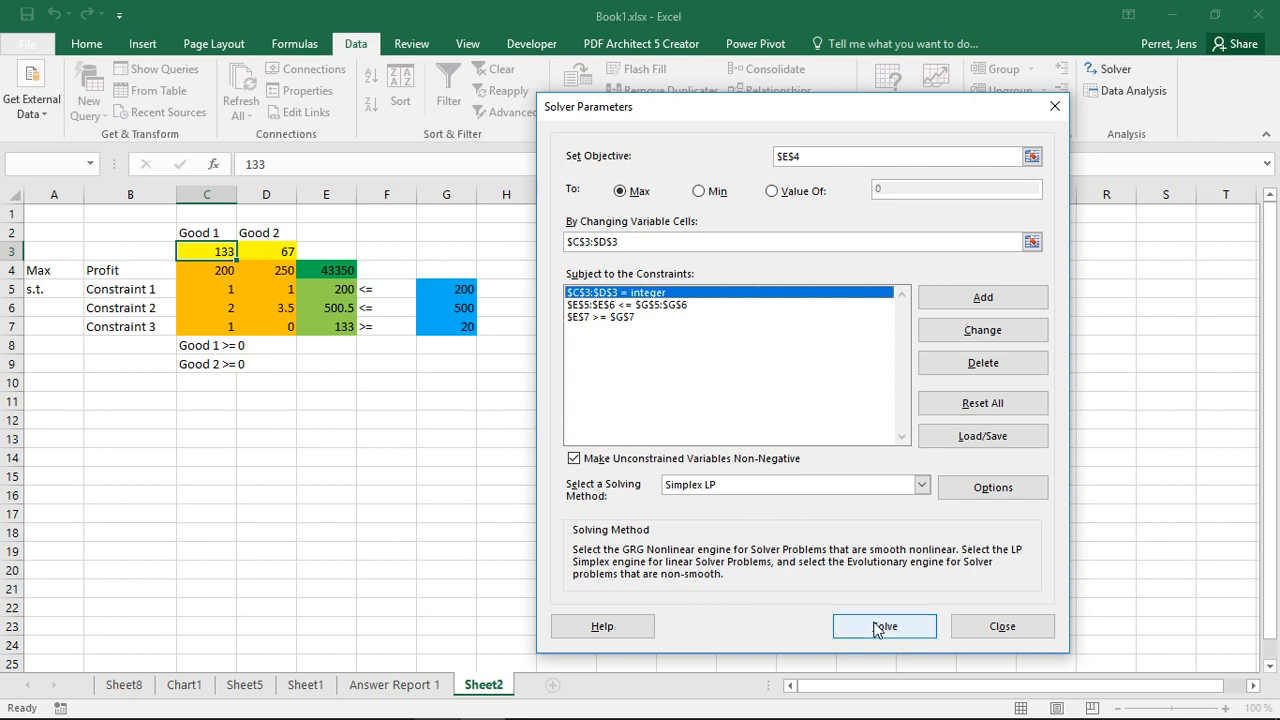
left_click(884, 626)
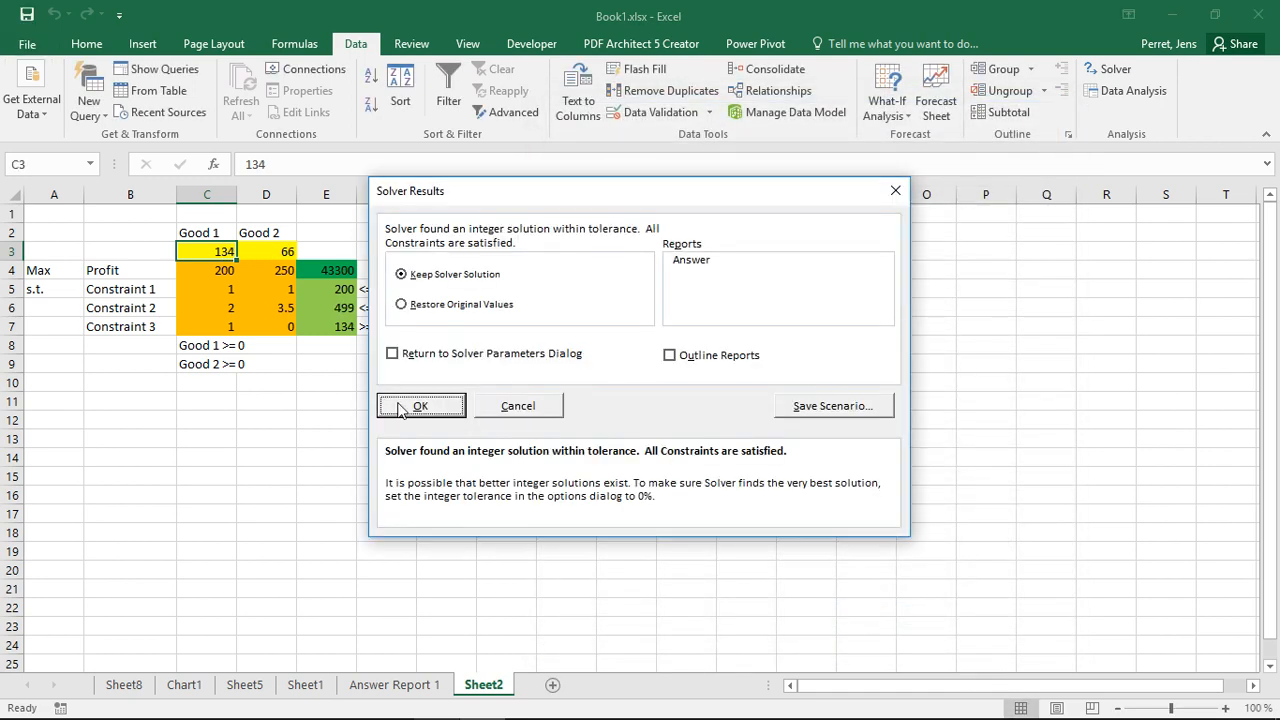
left_click(420, 404)
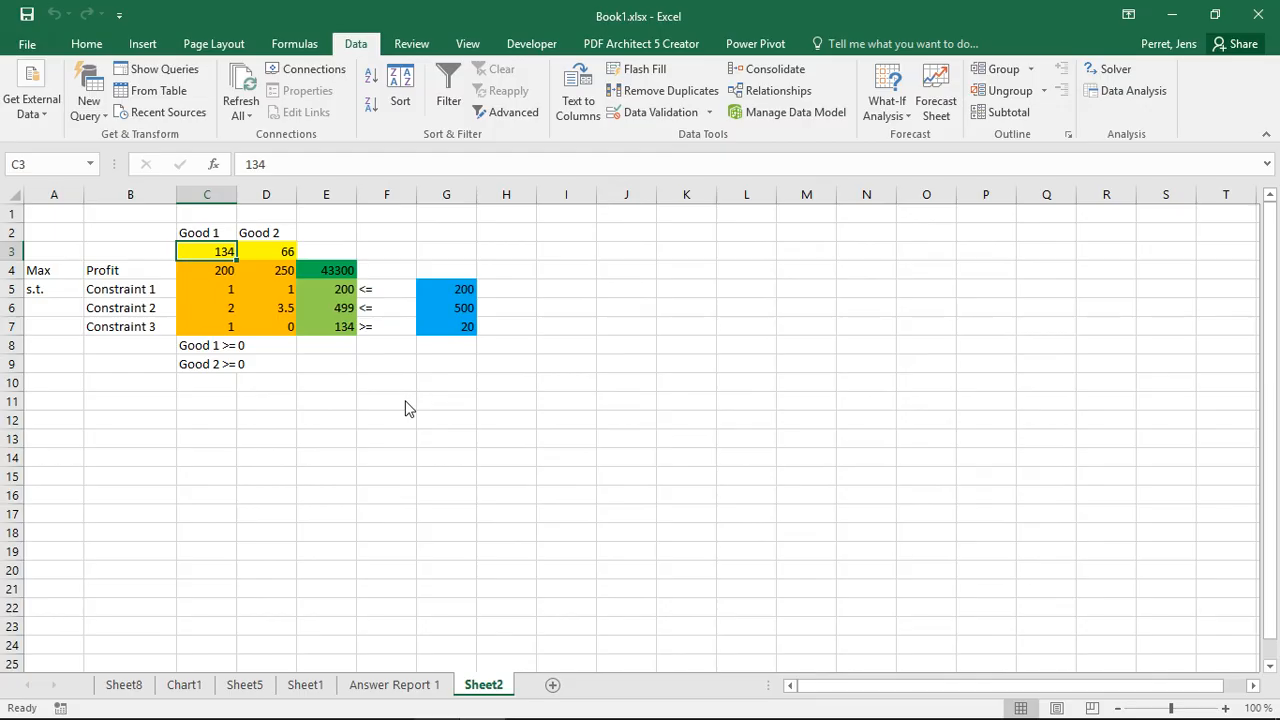
left_click(266, 252)
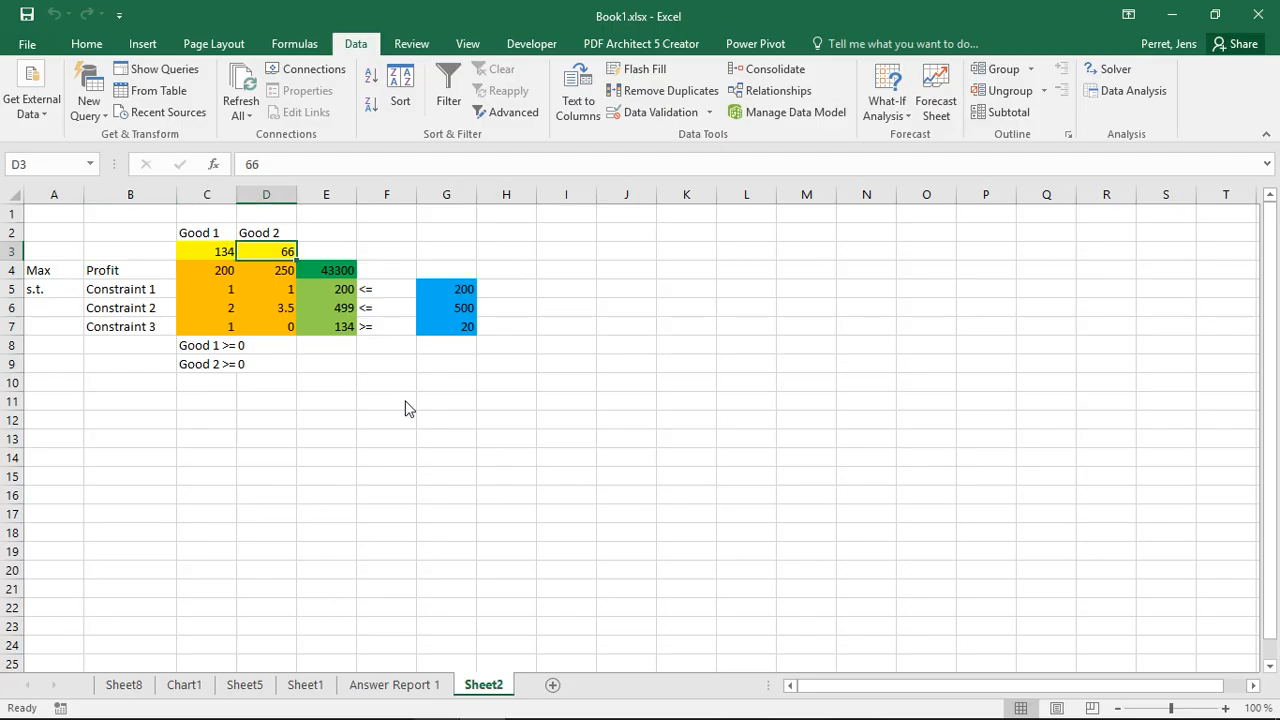
left_click(208, 232)
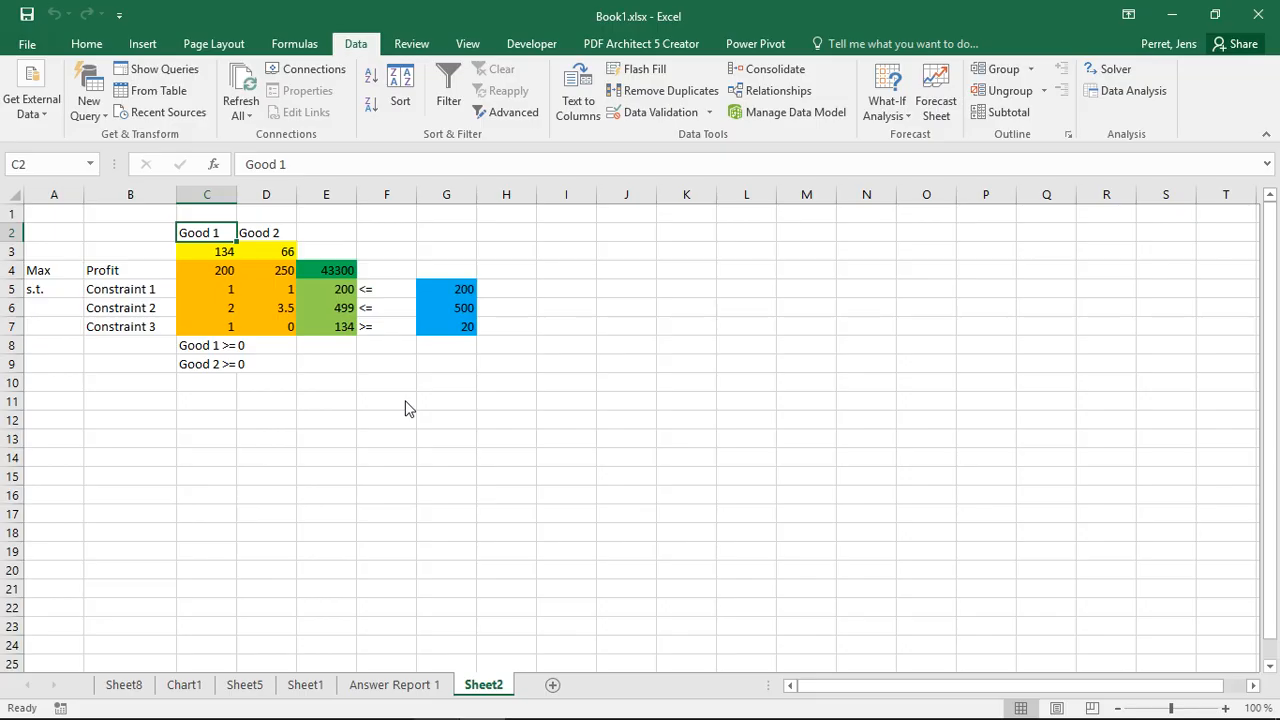
left_click(266, 232)
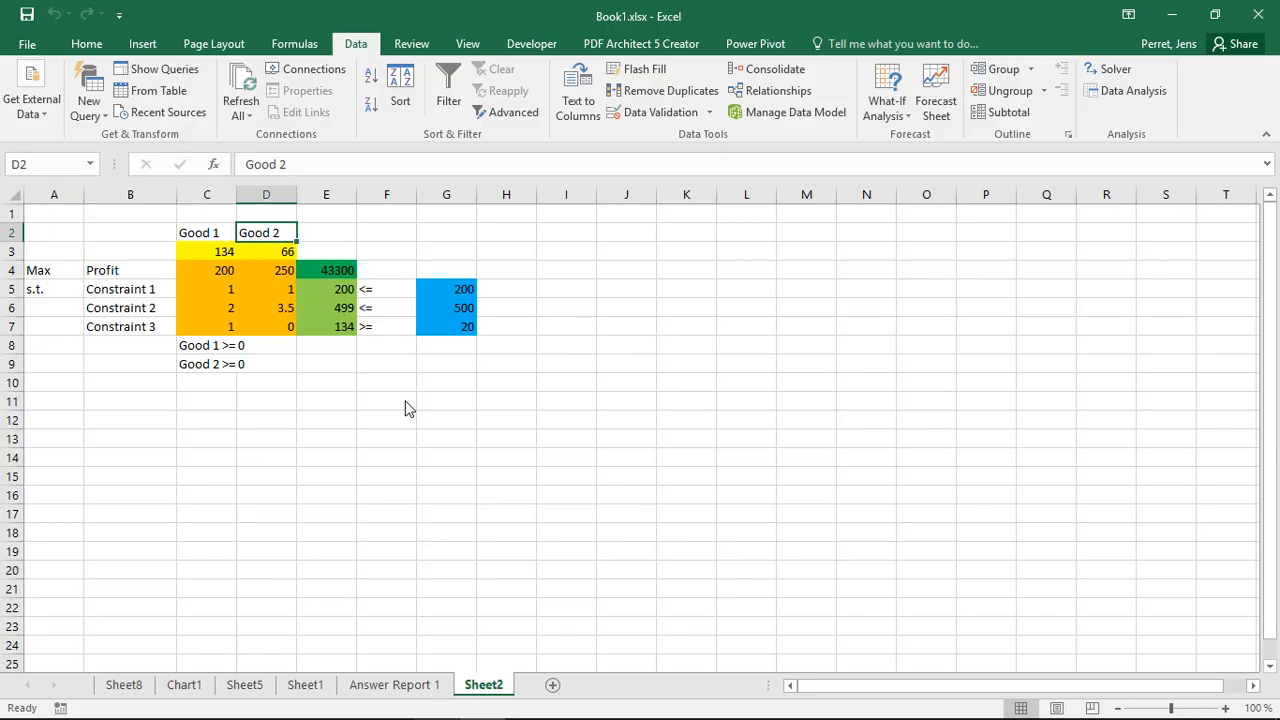
left_click(208, 232)
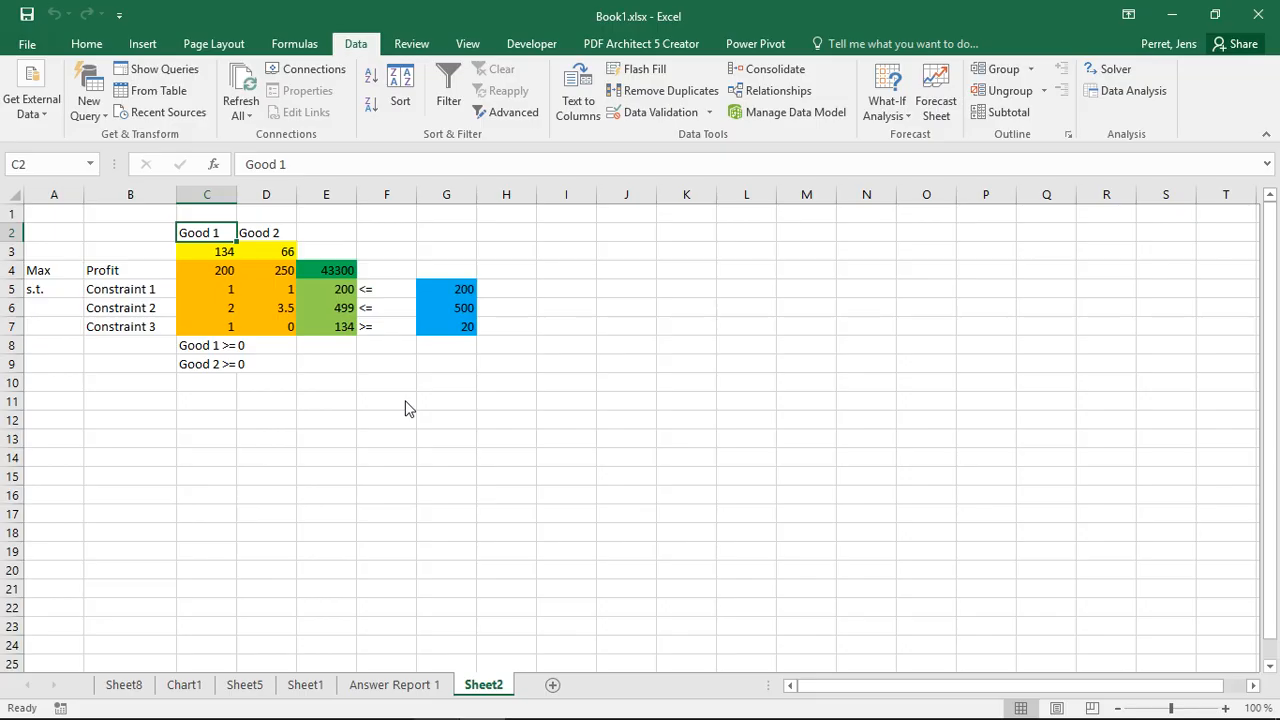
mouse_move(1124, 90)
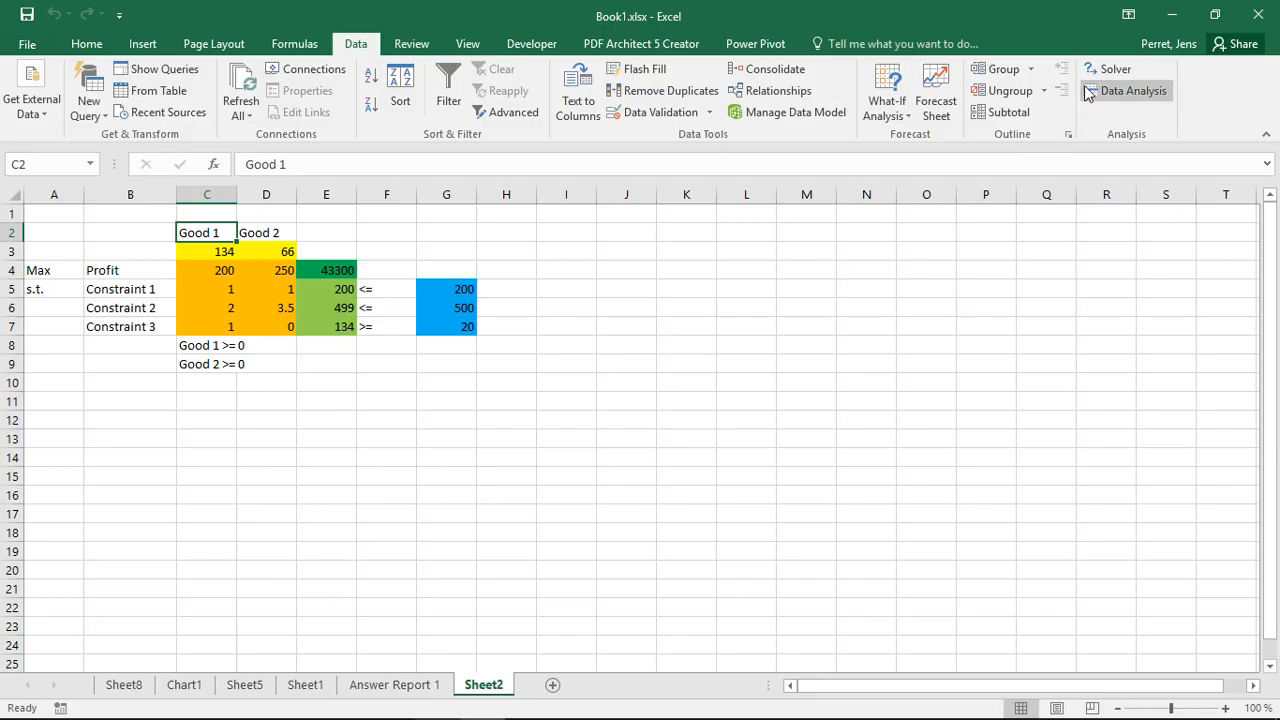
- Re-solve the integer model with an Answer report, creating Answer Report 2
left_click(1116, 68)
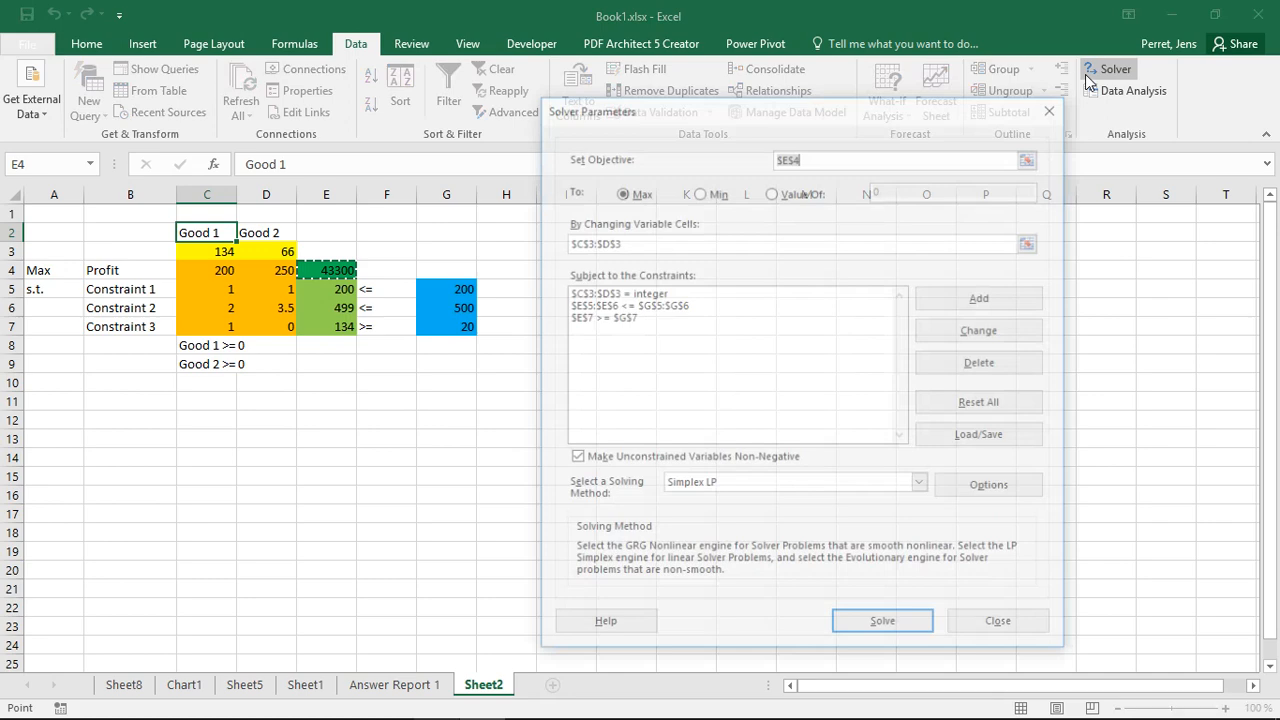
left_click(880, 620)
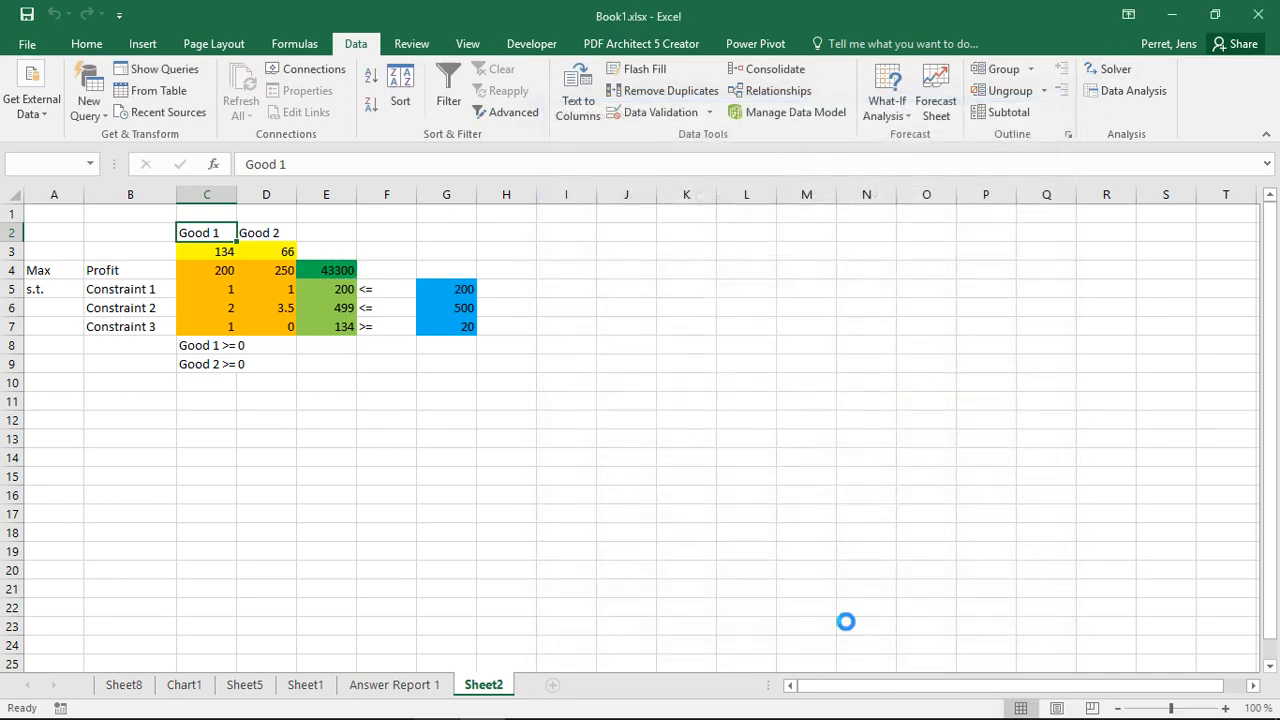
left_click(1116, 68)
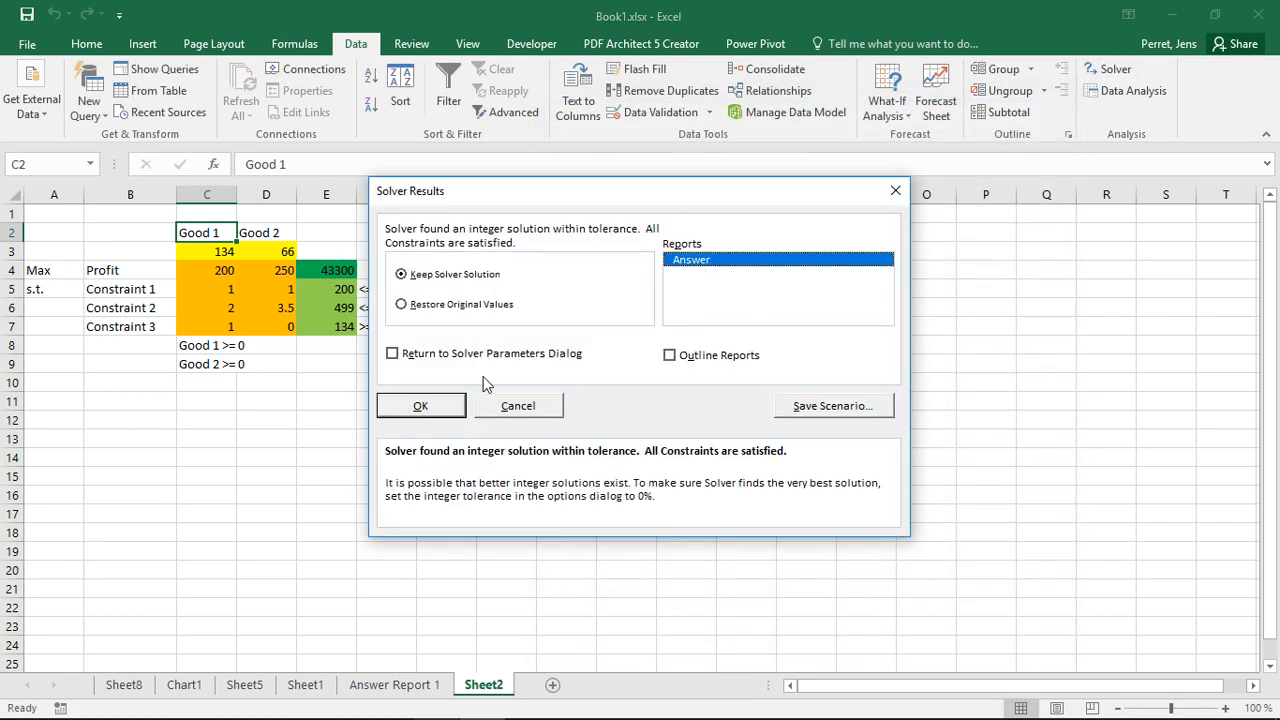
left_click(420, 404)
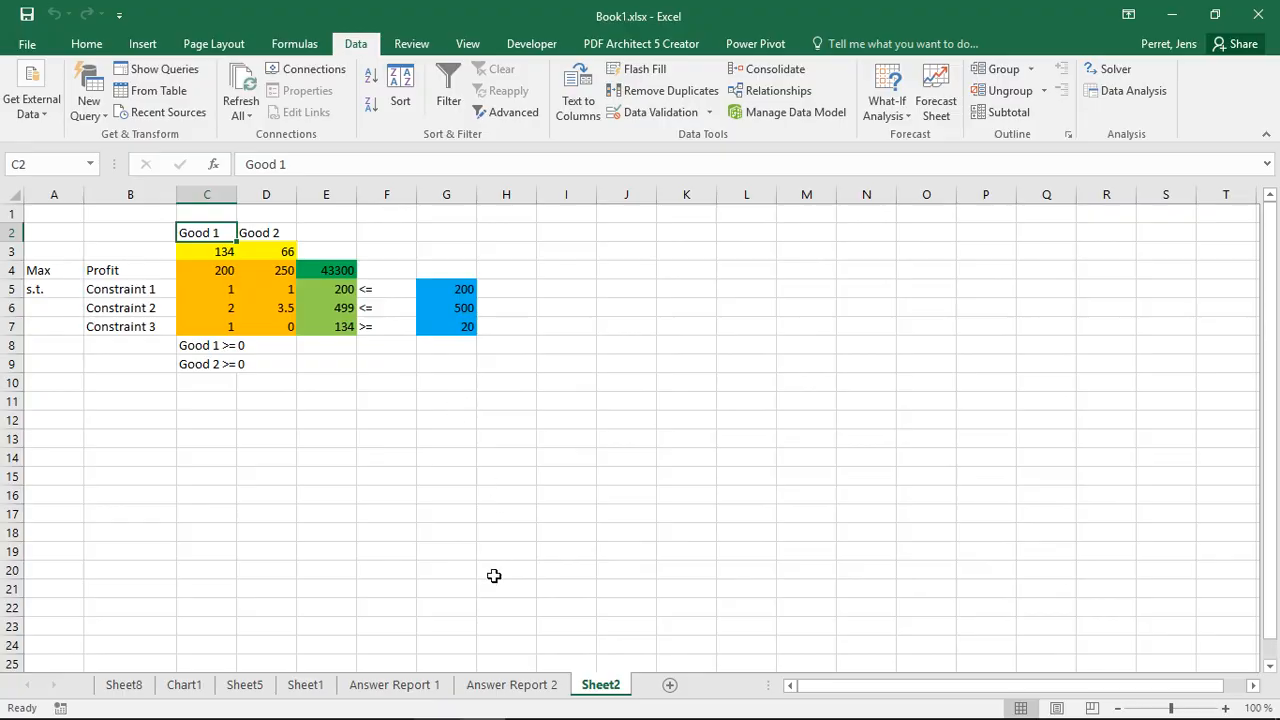
- Switch to Answer Report 1 with the 100 and 100 unit solution
left_click(394, 684)
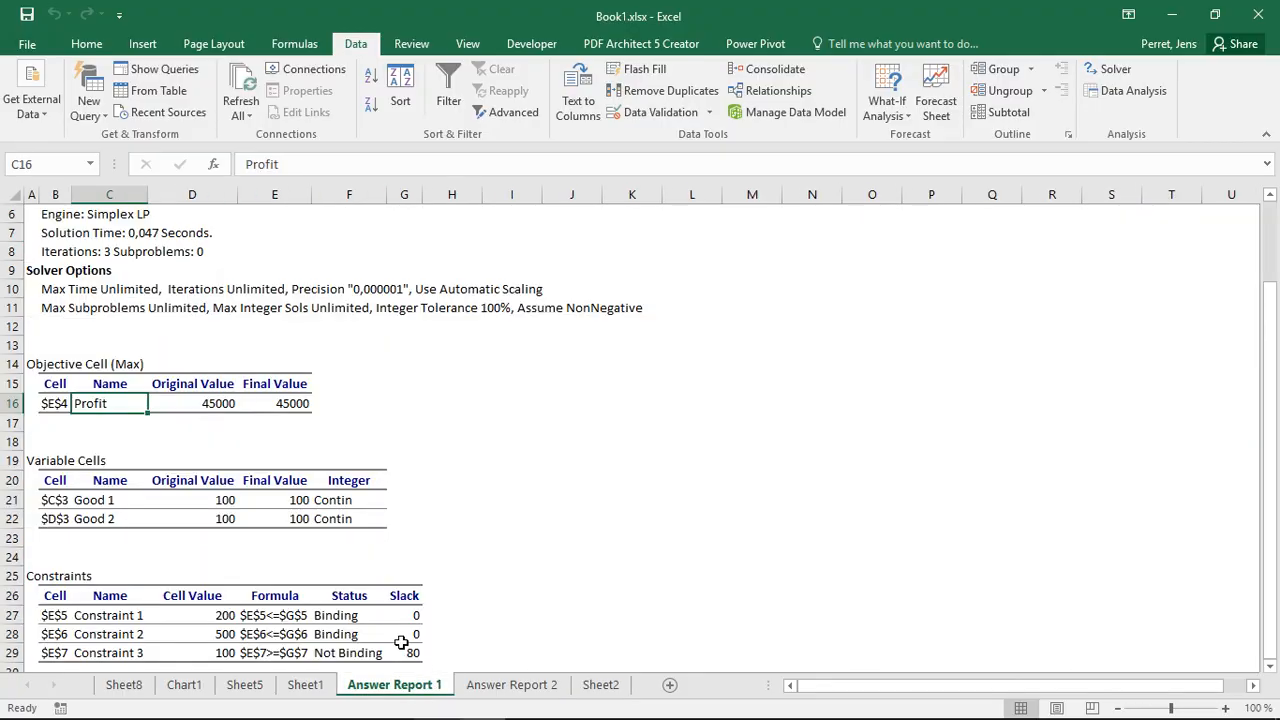
mouse_move(224, 440)
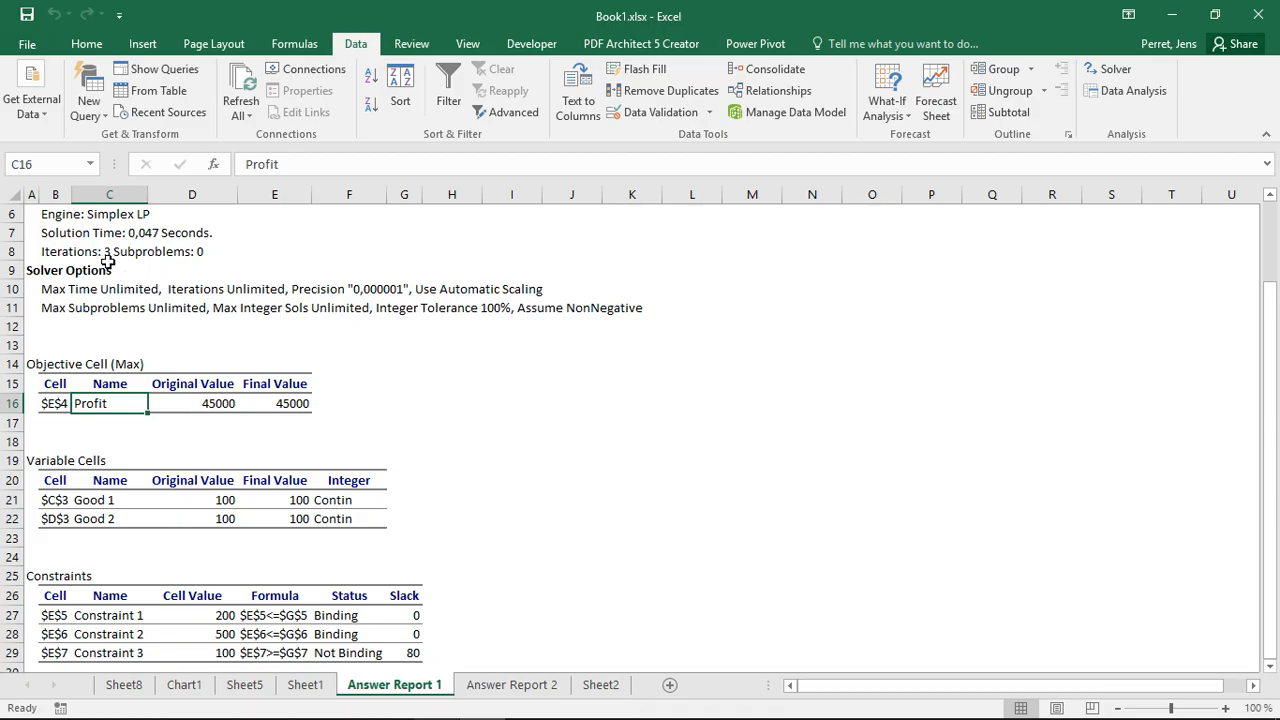
mouse_move(492, 466)
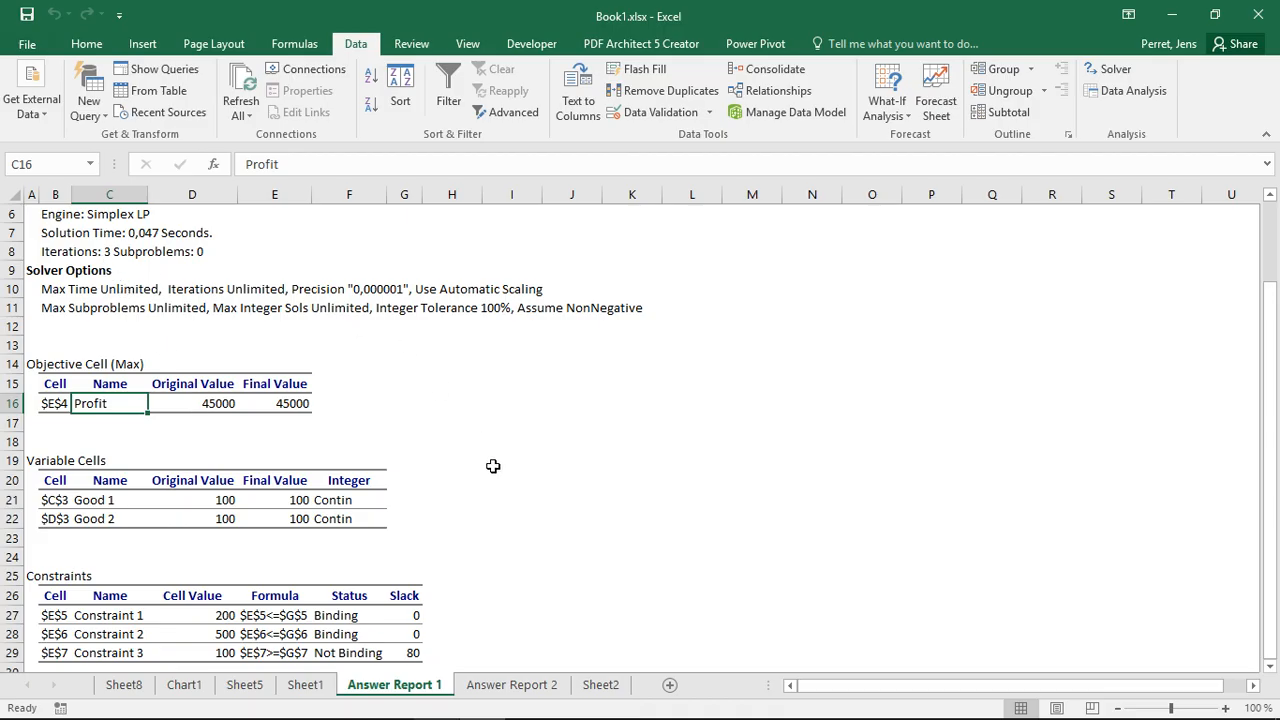
mouse_move(144, 244)
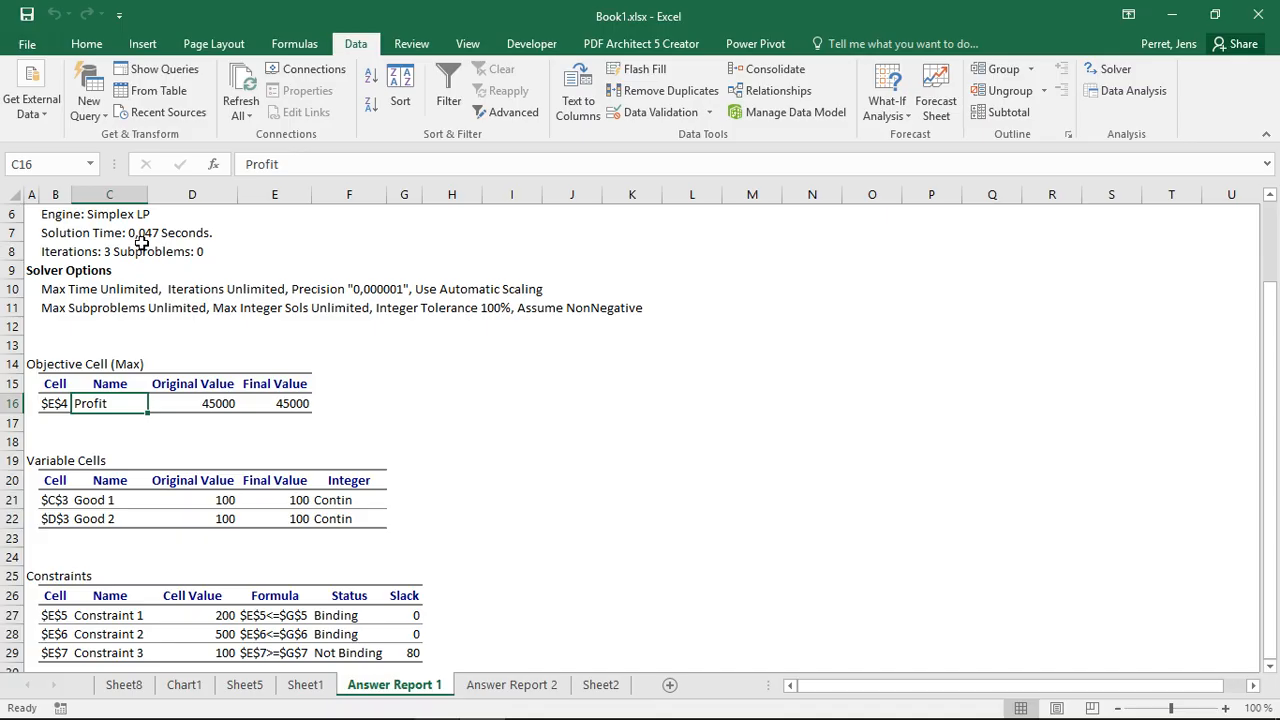
mouse_move(512, 544)
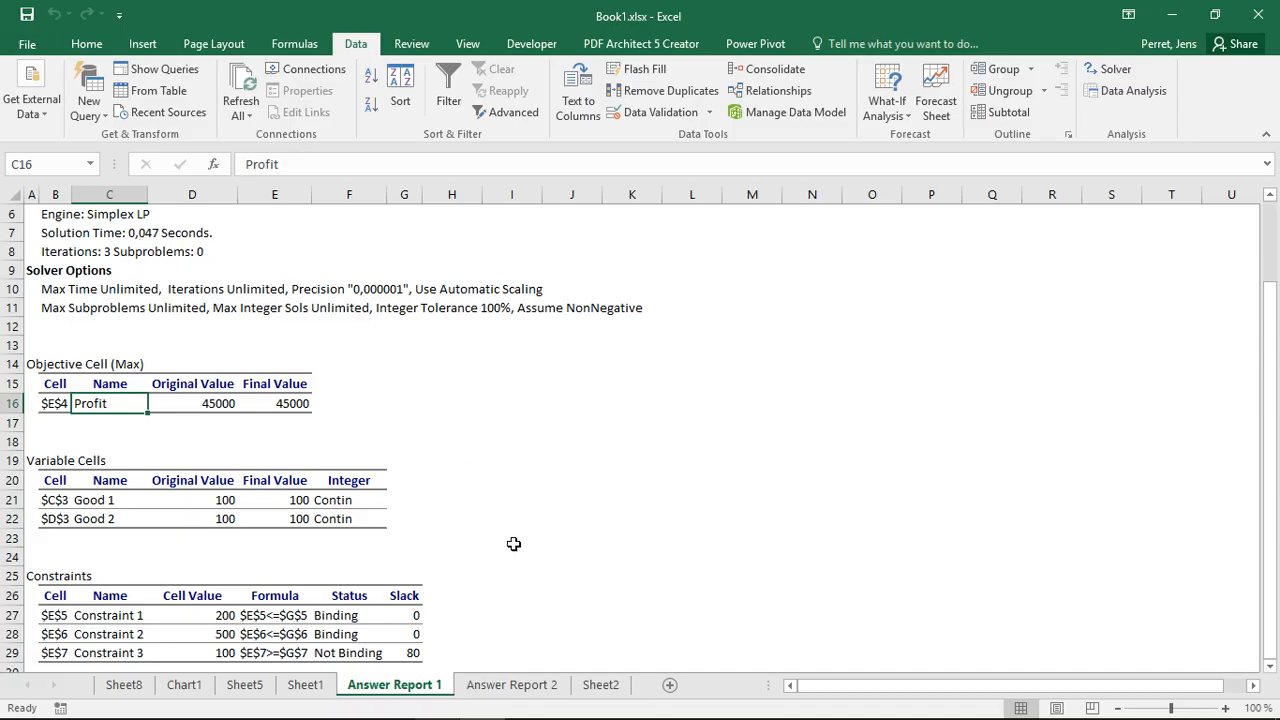
- Switch to Answer Report 2 showing 134 and 66 units, profit 43300
left_click(512, 684)
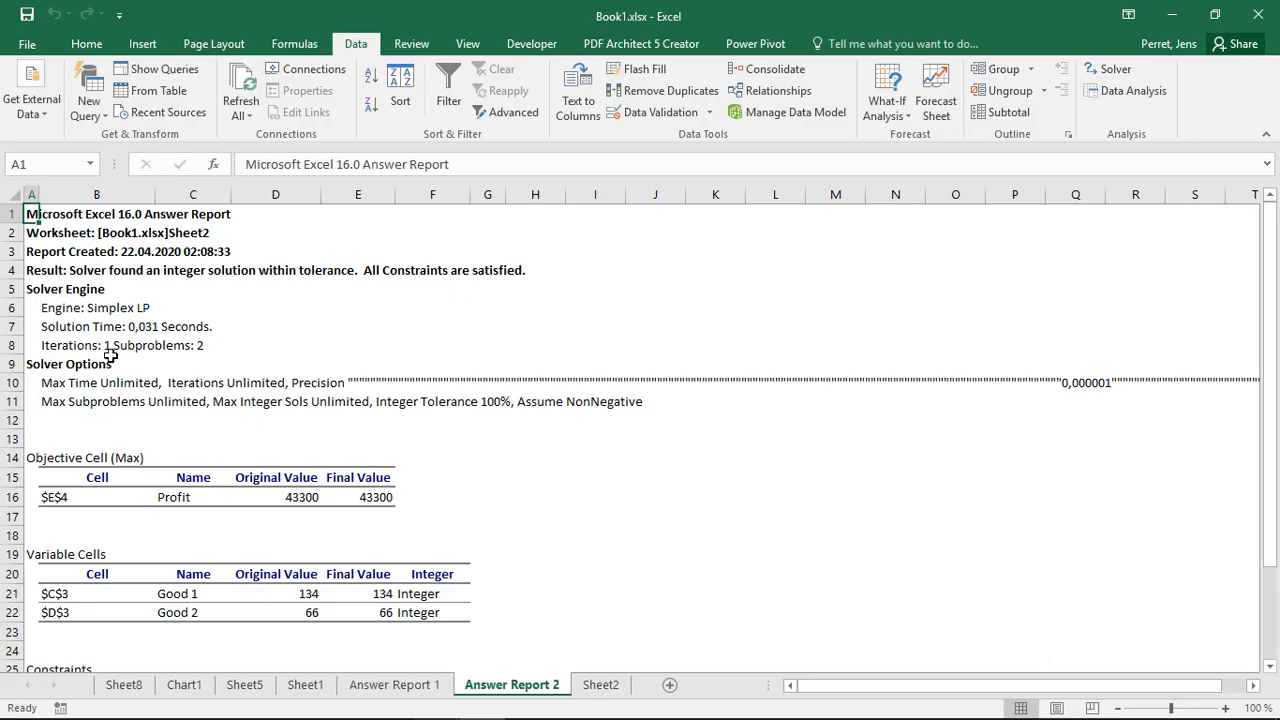
mouse_move(210, 352)
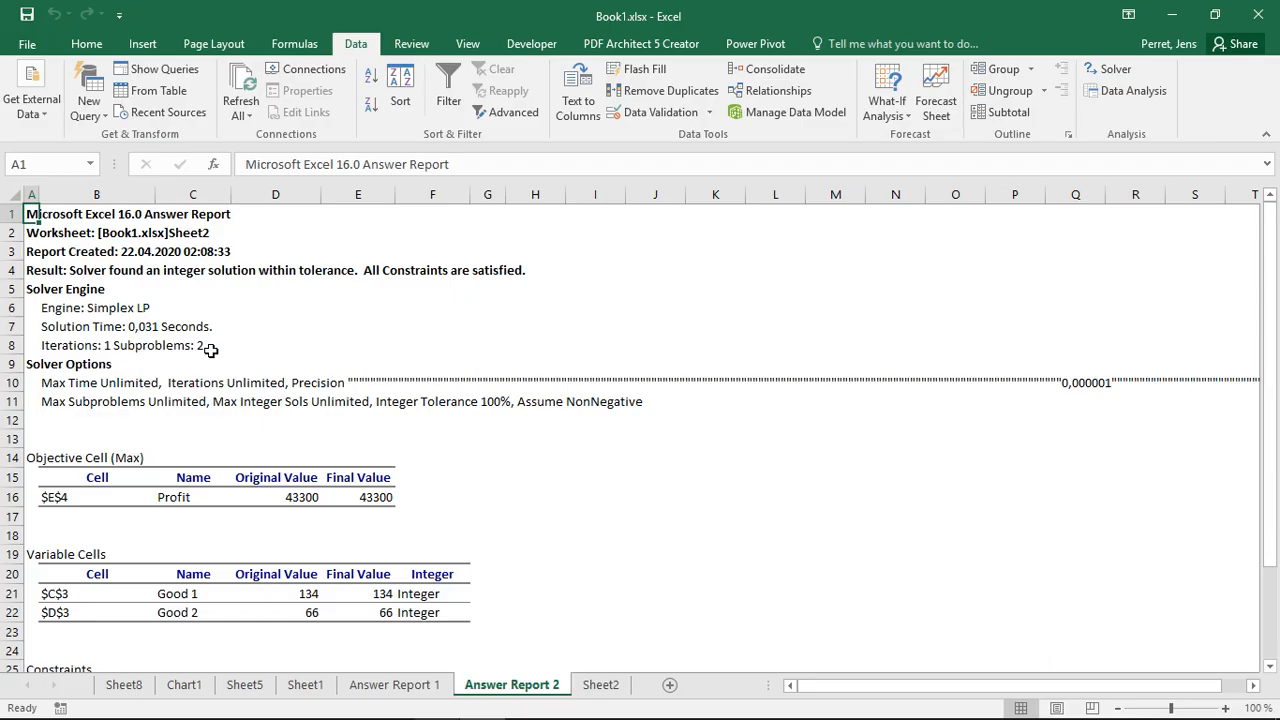
mouse_move(204, 348)
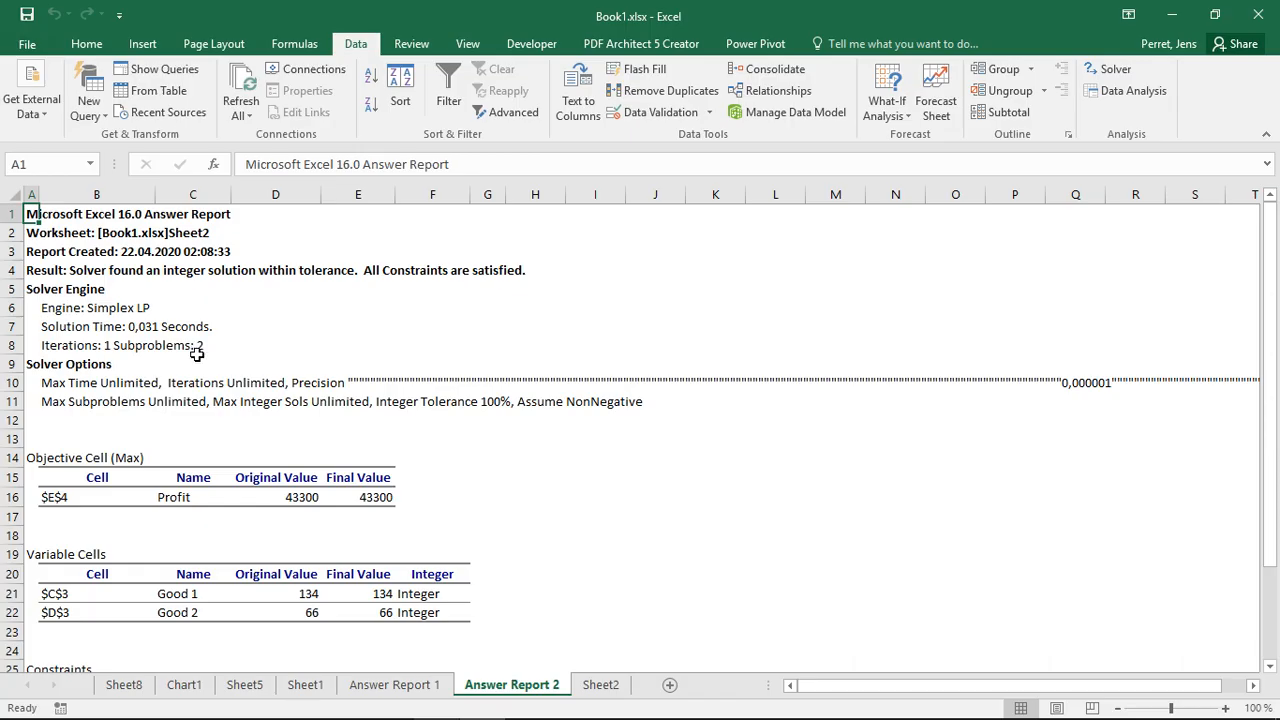
mouse_move(1236, 280)
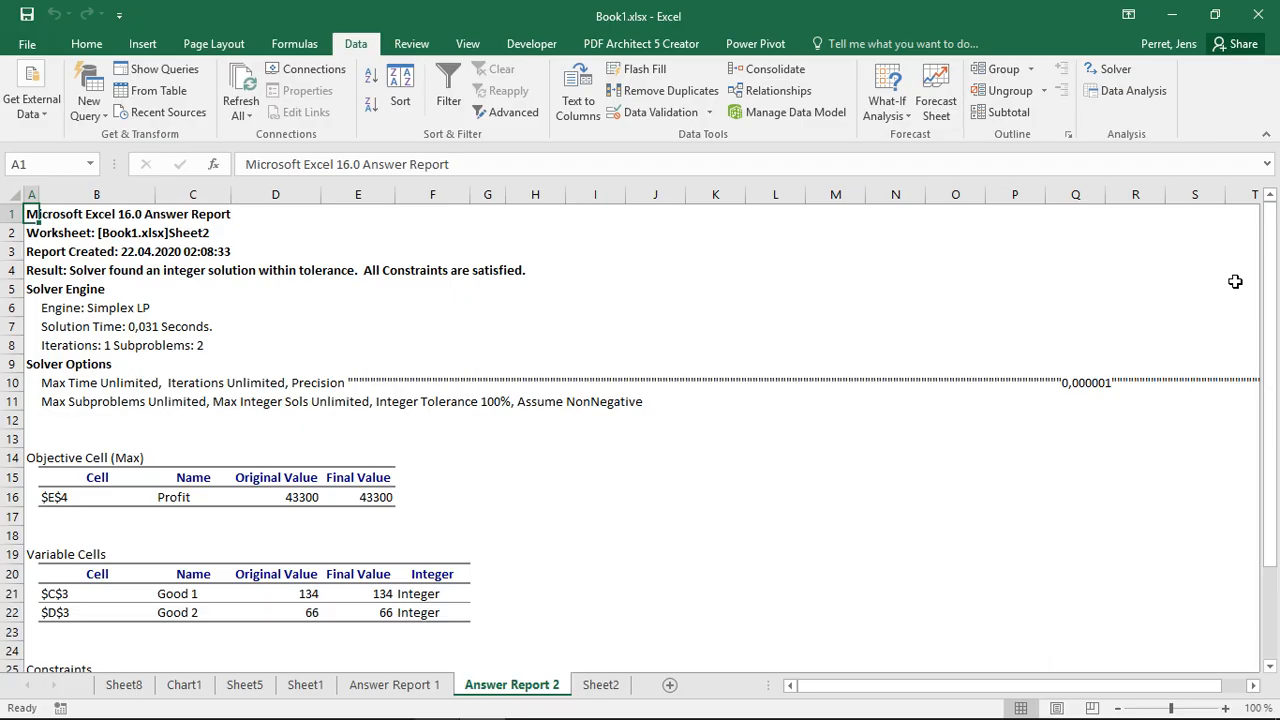
scroll("down", 3)
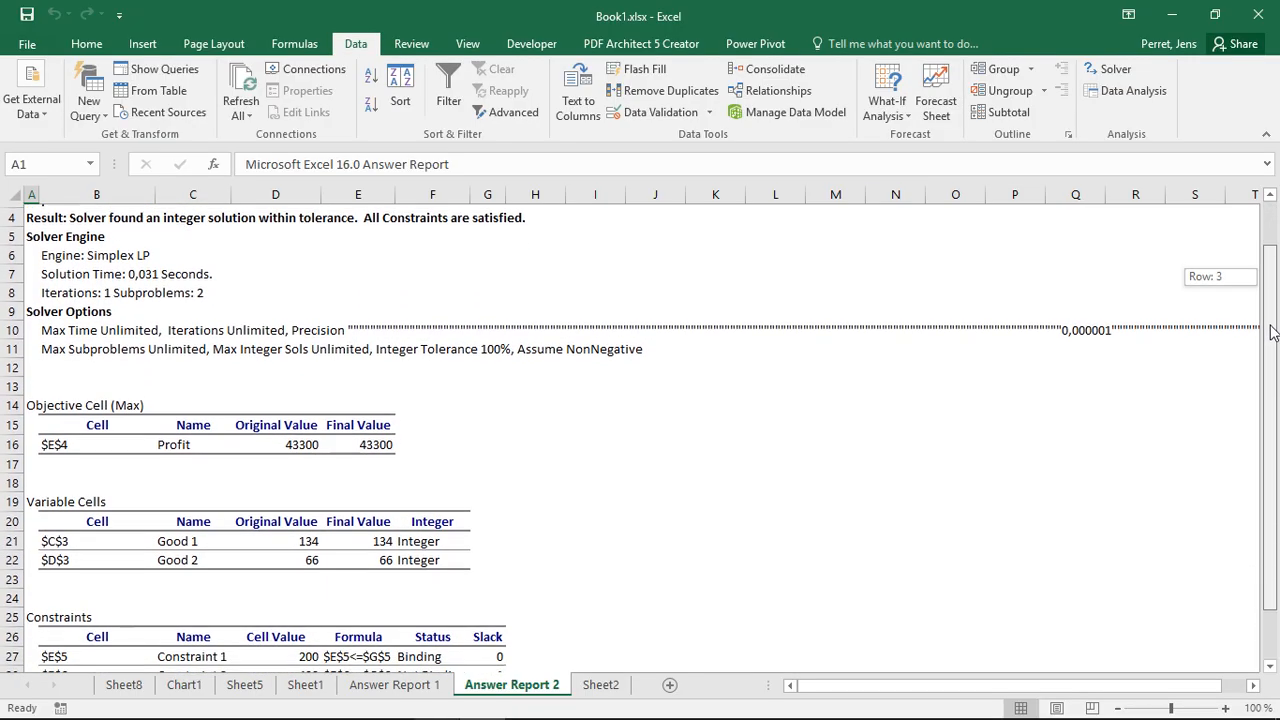
scroll("down", 3)
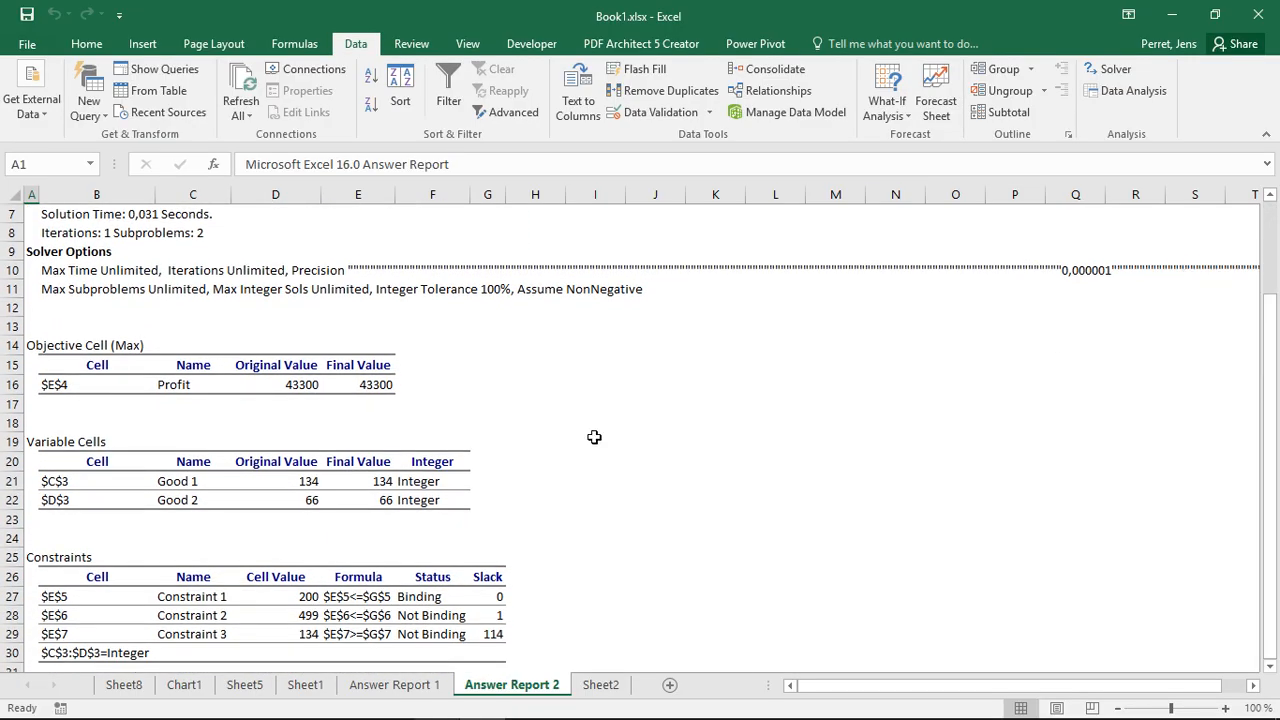
mouse_move(364, 488)
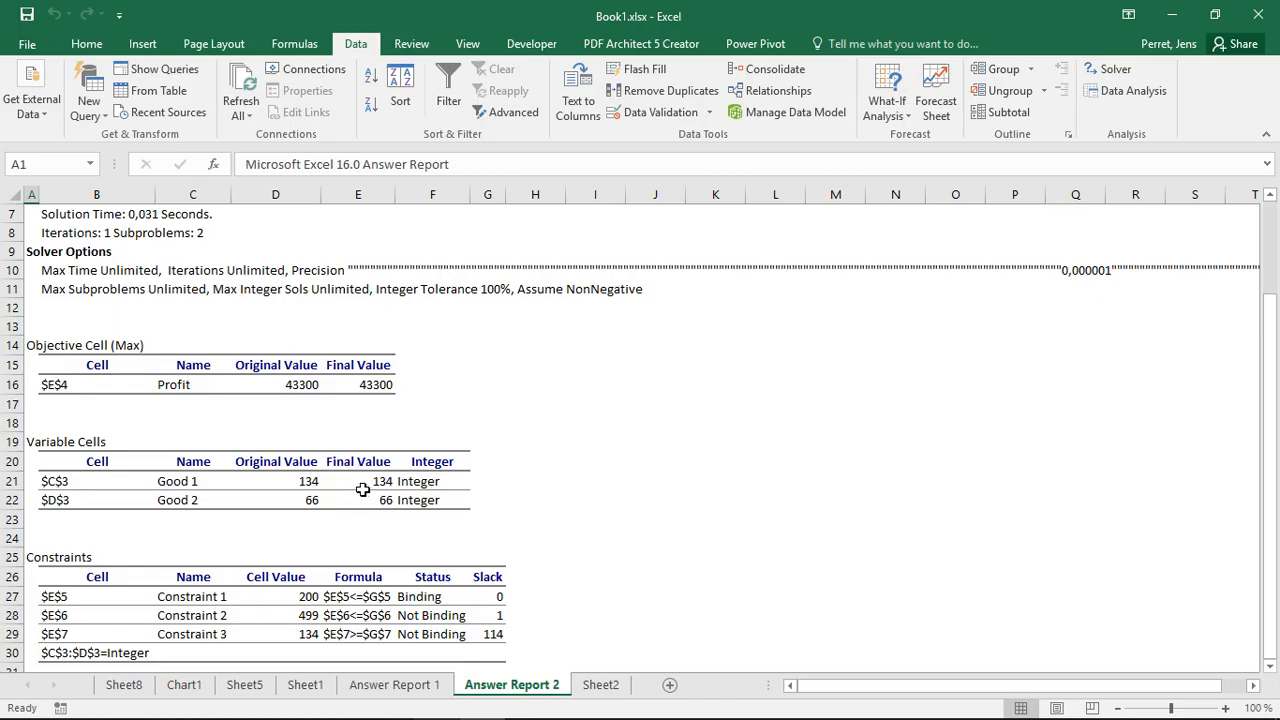
mouse_move(248, 458)
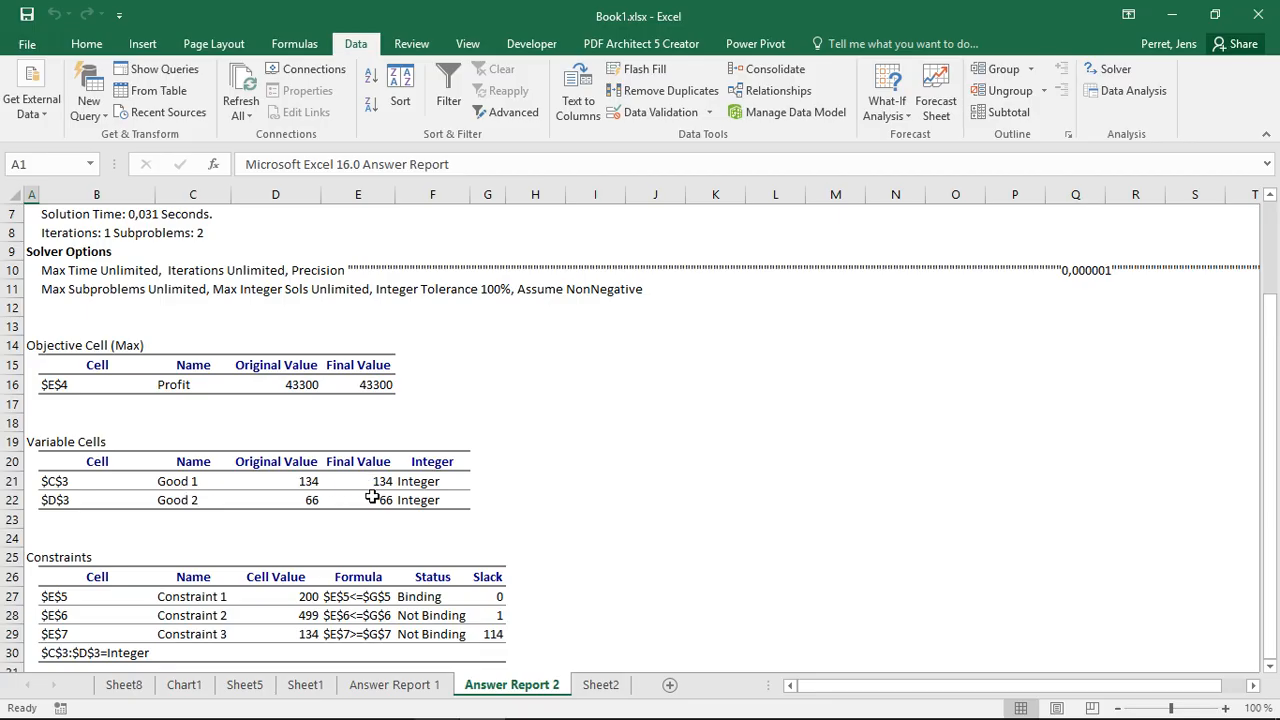
mouse_move(368, 492)
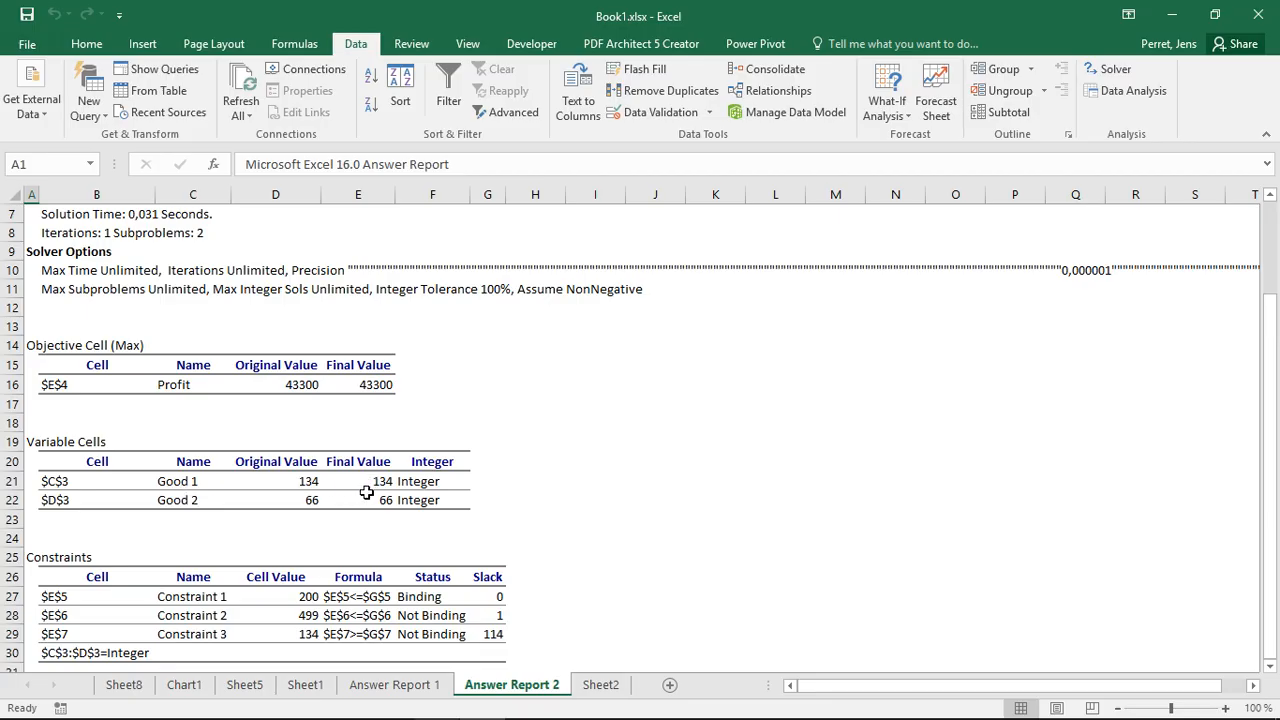
mouse_move(186, 620)
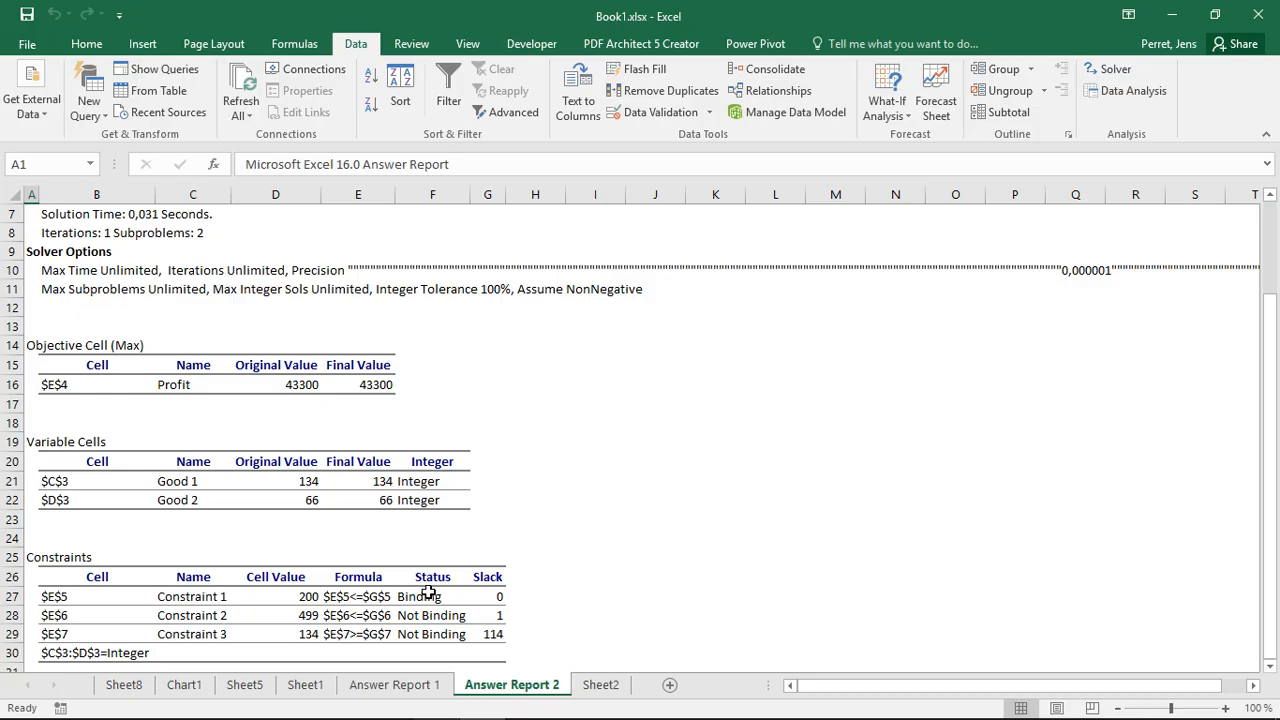
mouse_move(492, 620)
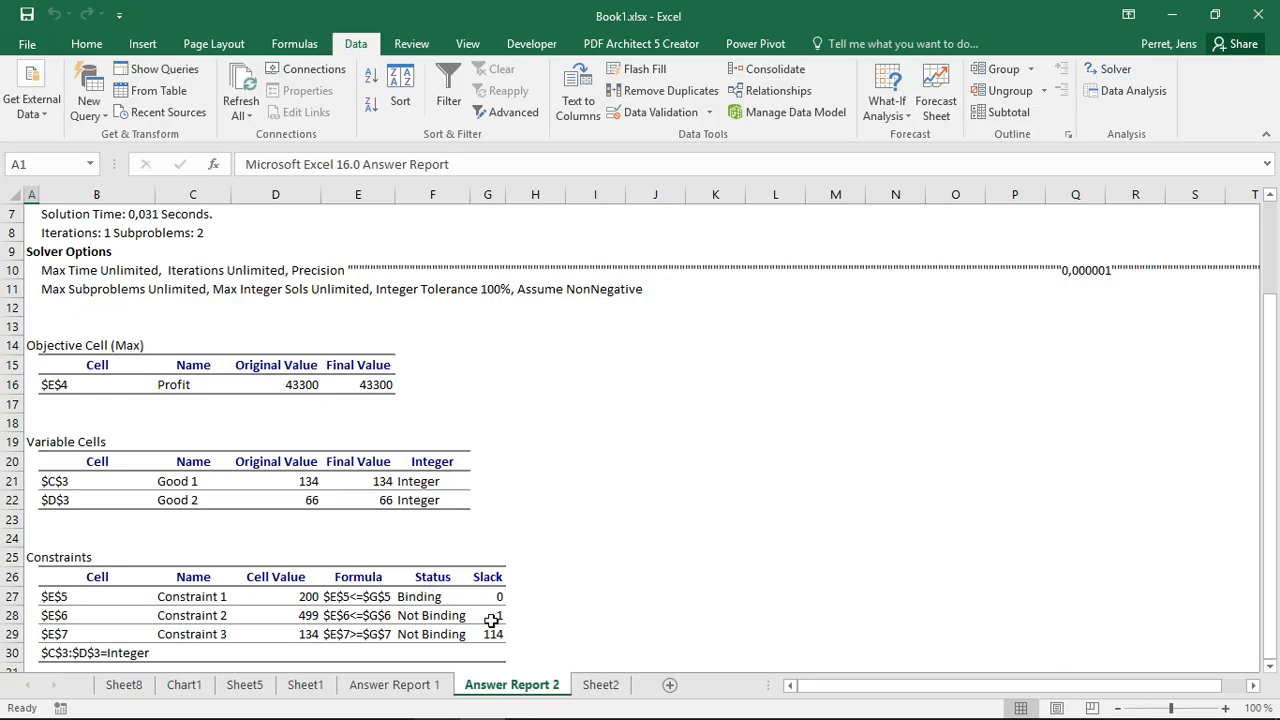
mouse_move(470, 620)
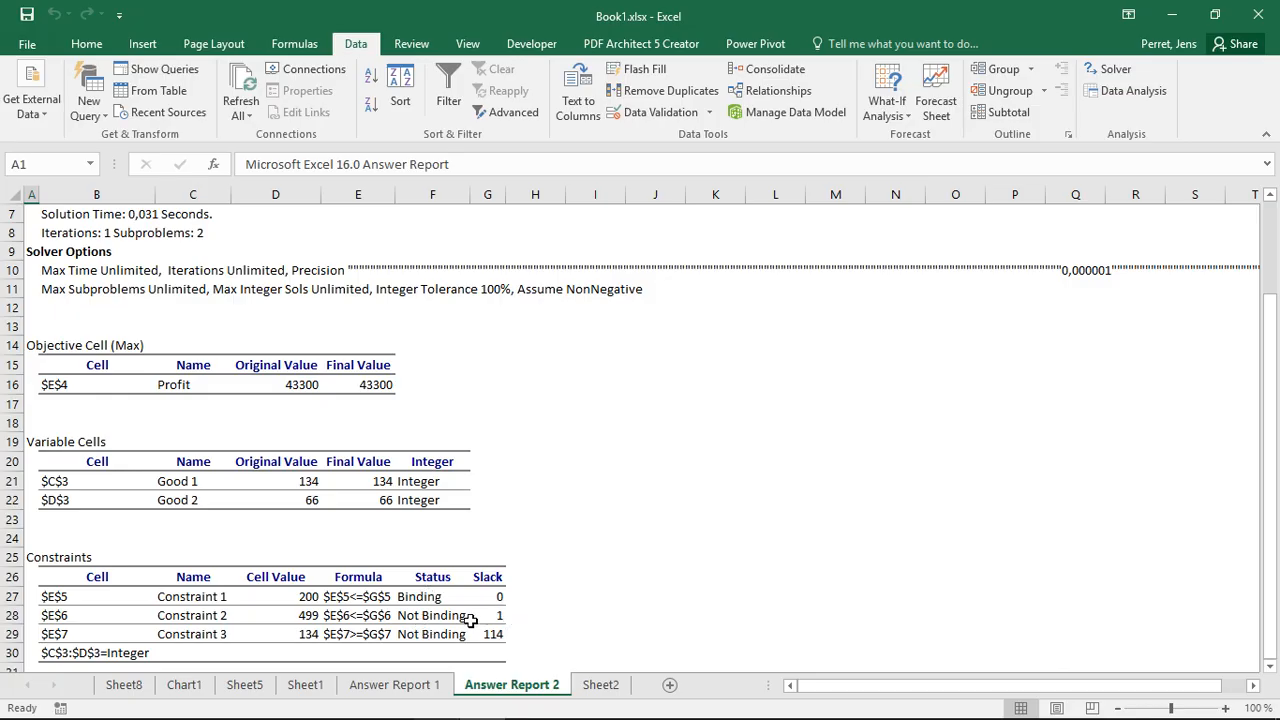
mouse_move(458, 634)
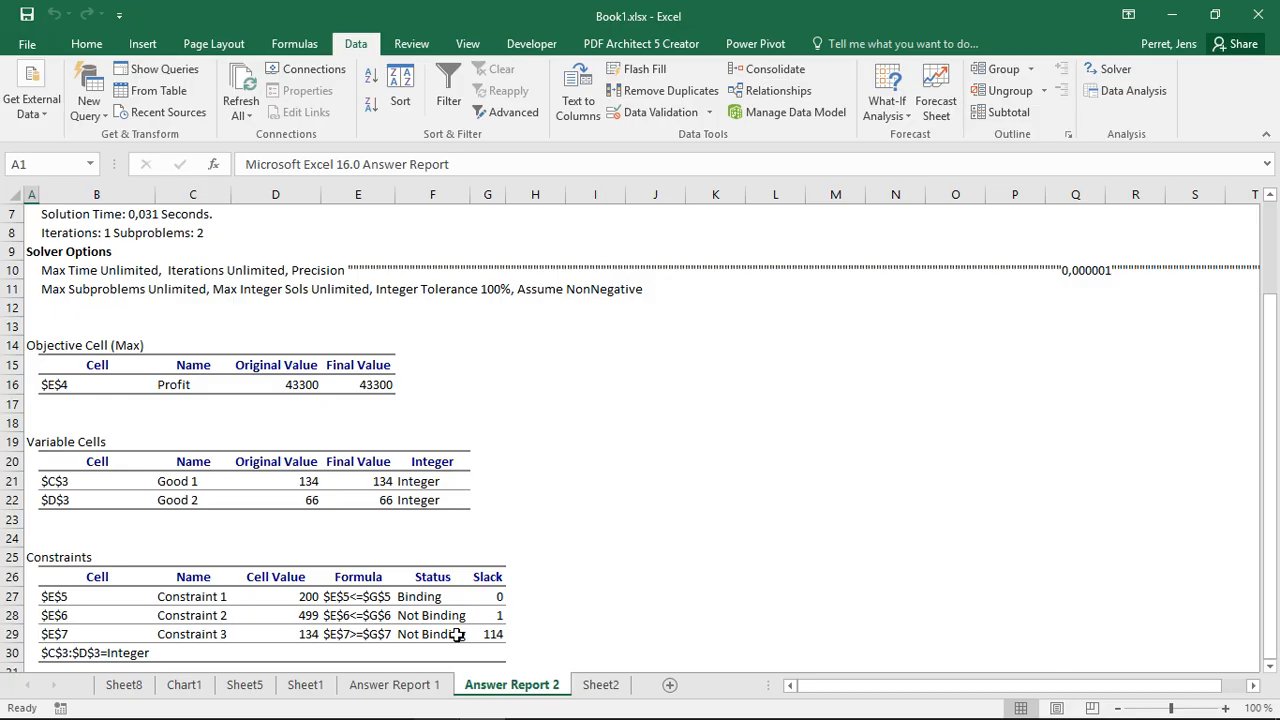
mouse_move(482, 642)
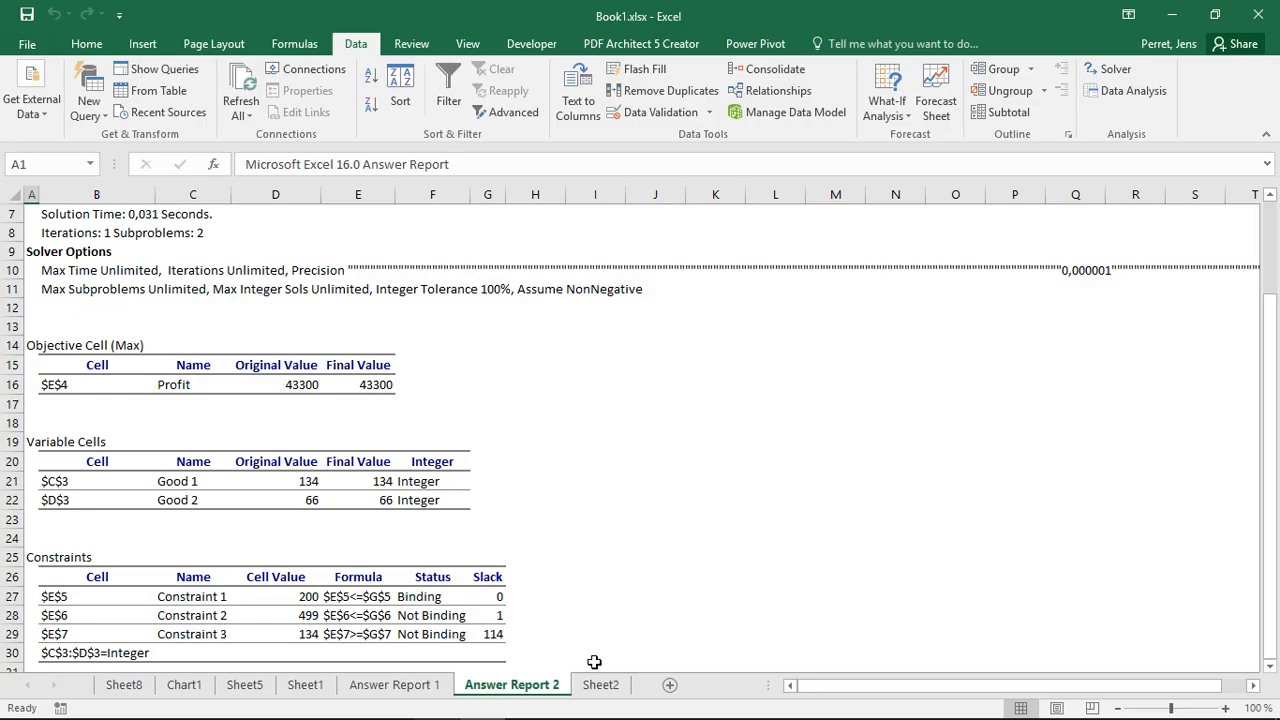
- Return to the Sheet2 model and select Good 1's Constraint 2 coefficient
left_click(600, 684)
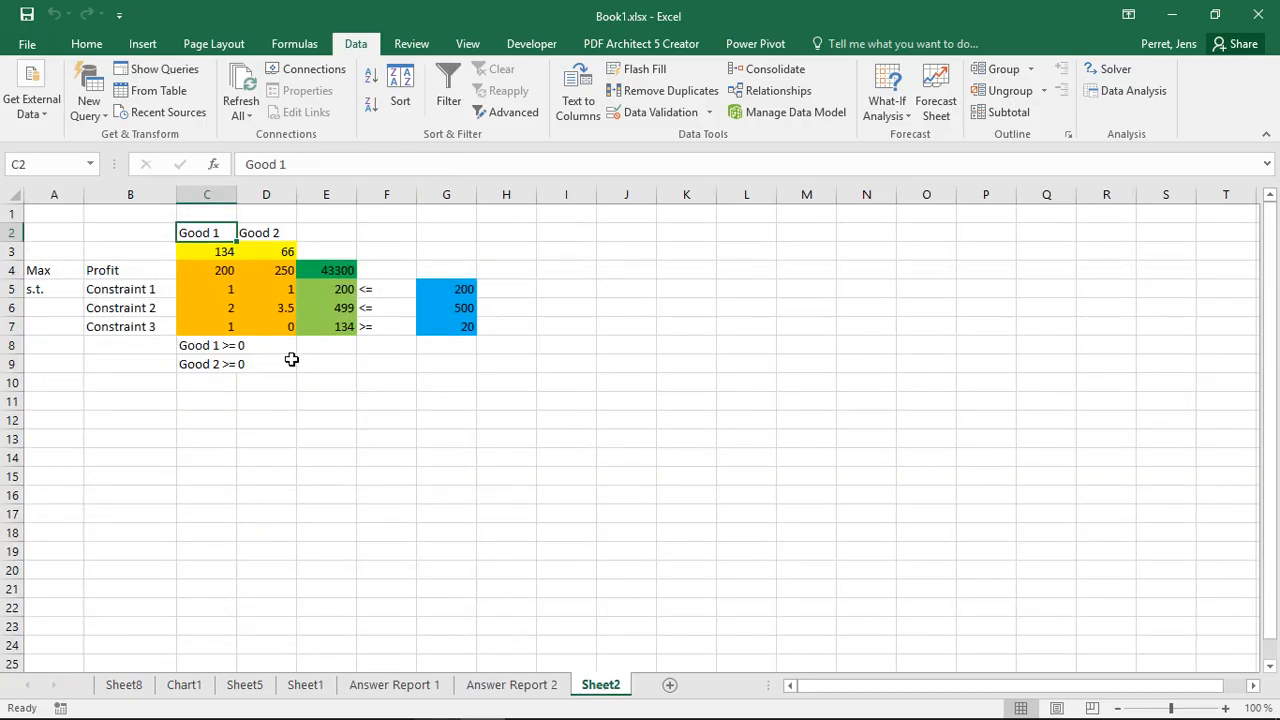
mouse_move(210, 302)
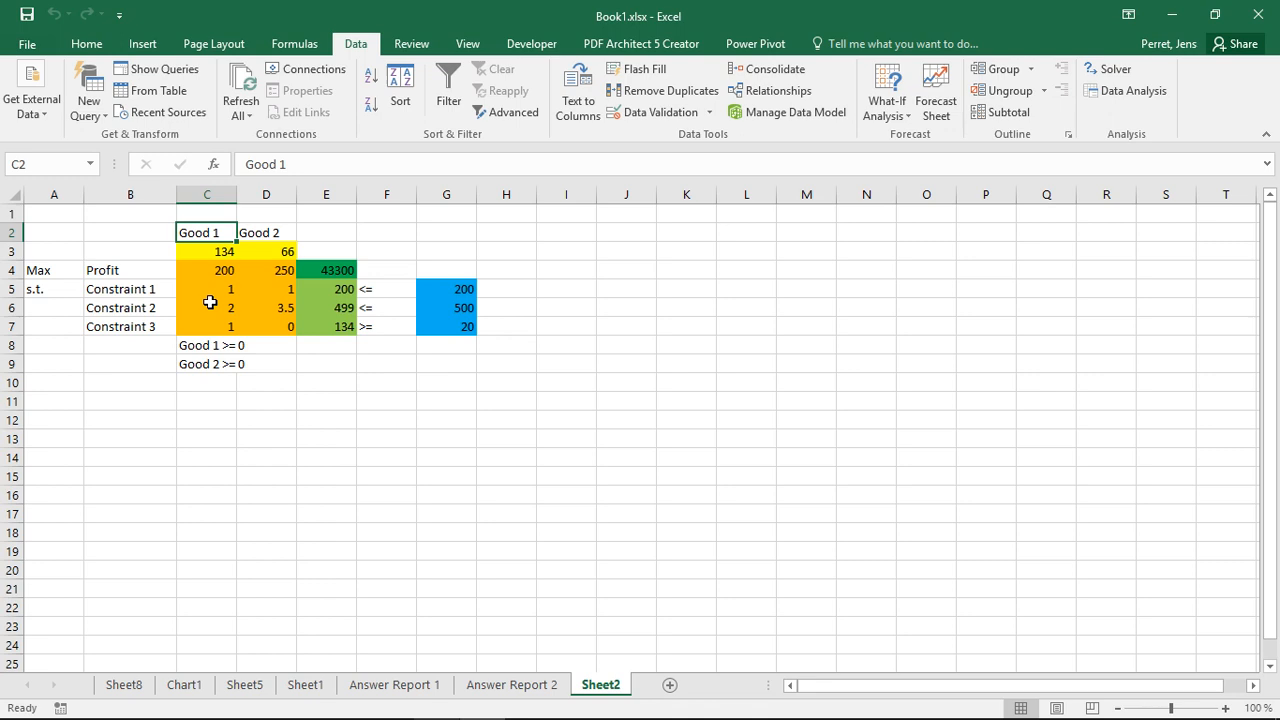
left_click(206, 308)
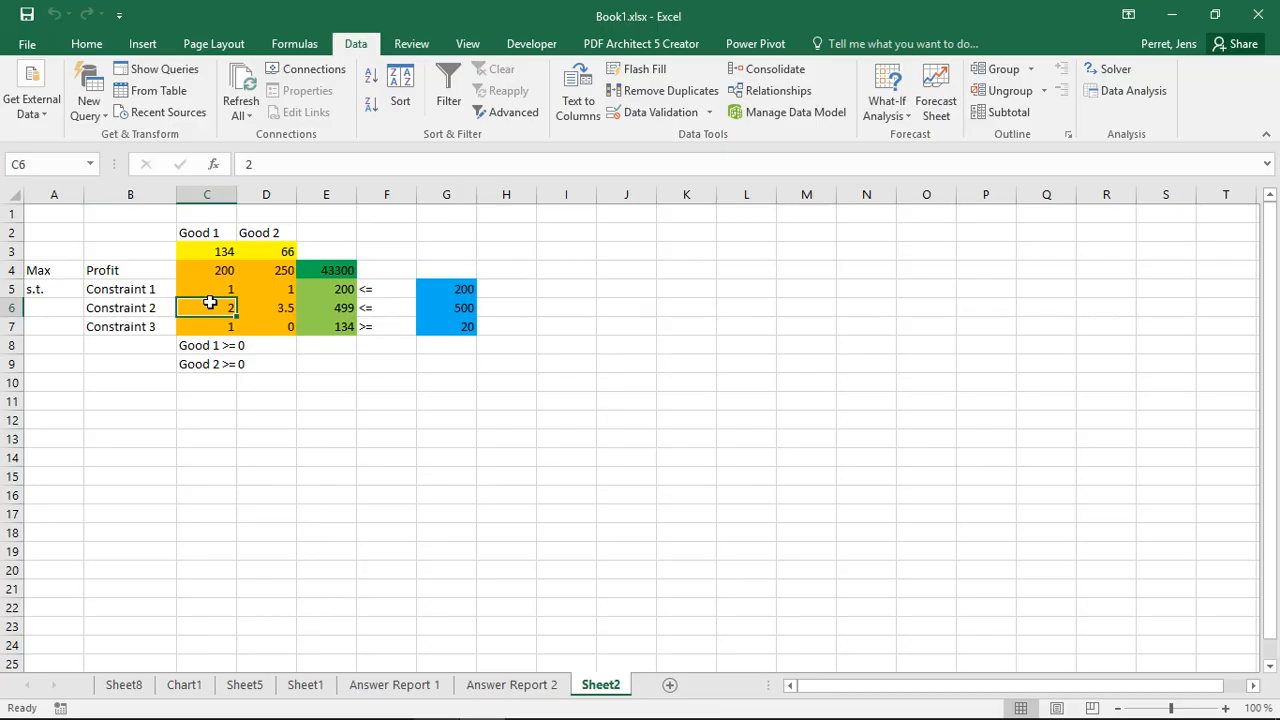